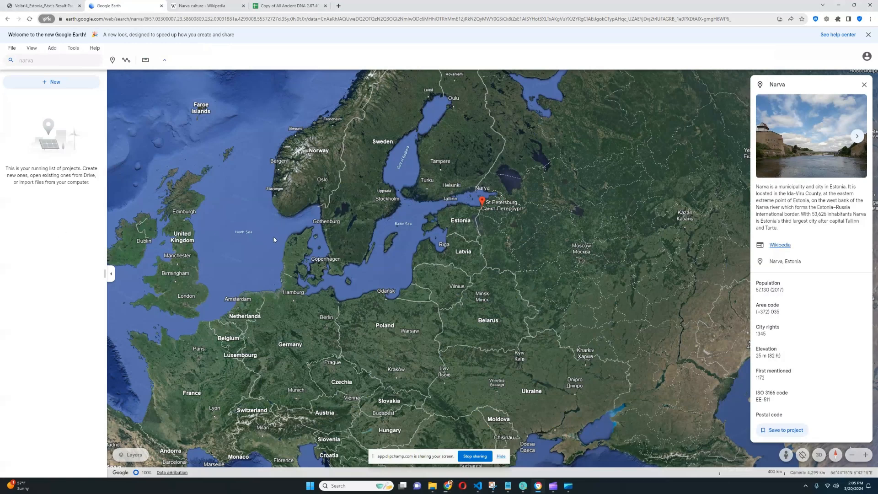
pyautogui.moveTo(456, 239)
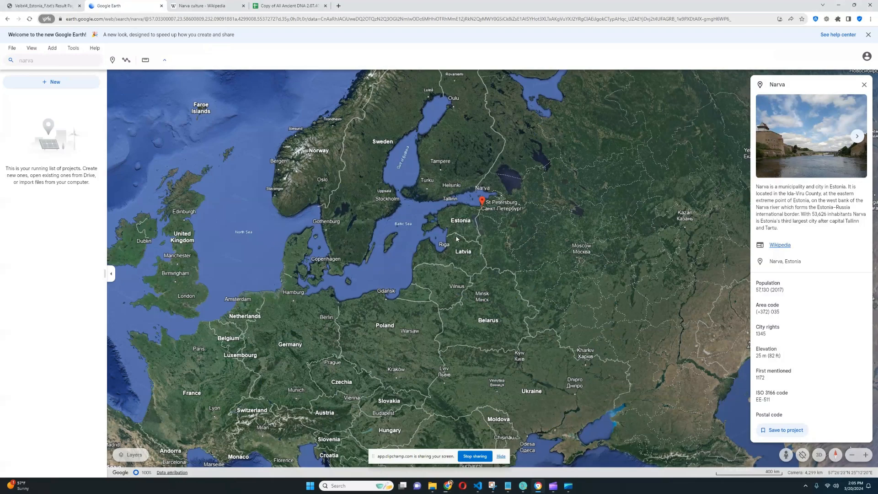
pyautogui.moveTo(502, 241)
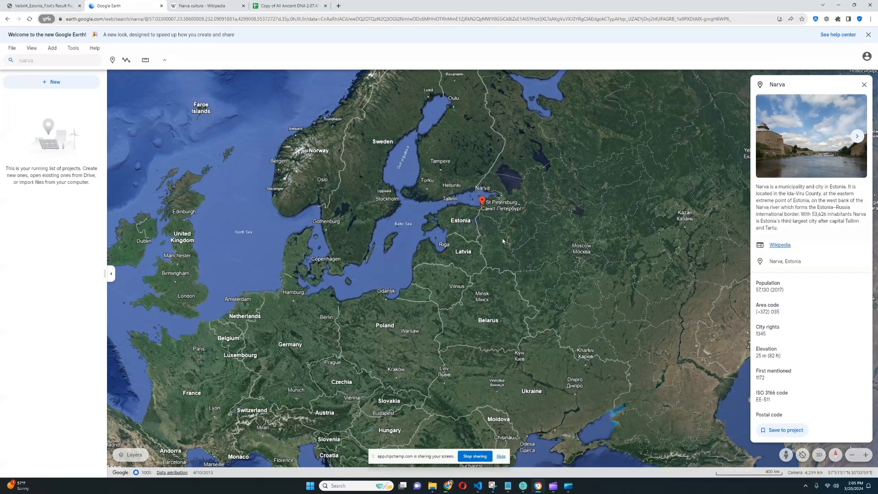
# Zoom the Google Earth map in on Narva at the Estonia–Russia border.
pyautogui.scroll(3)
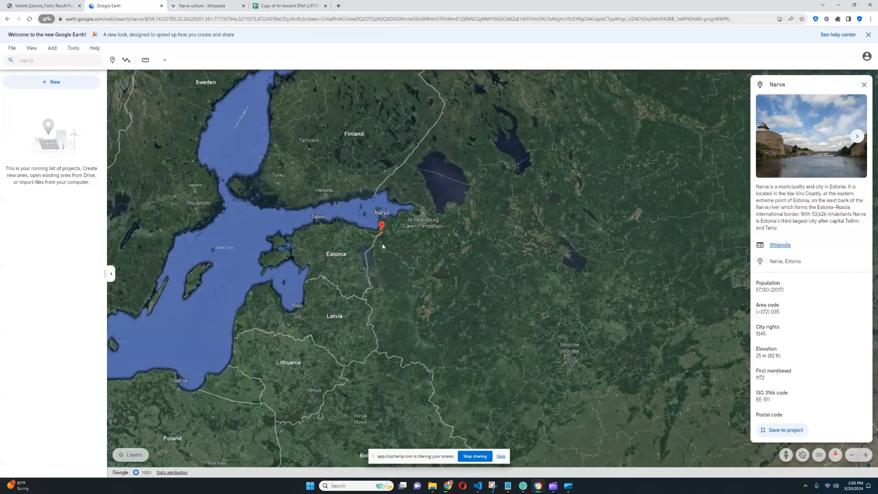
# Switch to the 'Narva culture - Wikipedia' article to read its technology and artifacts section.
pyautogui.click(206, 5)
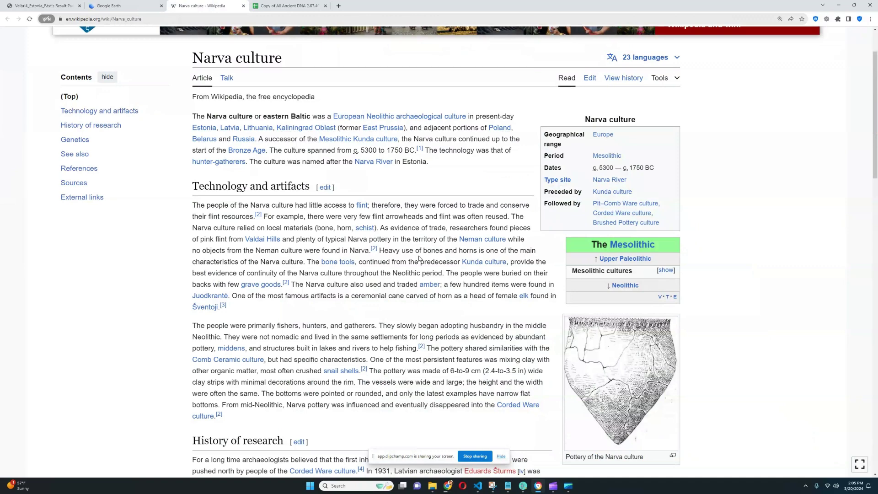
pyautogui.moveTo(412, 238)
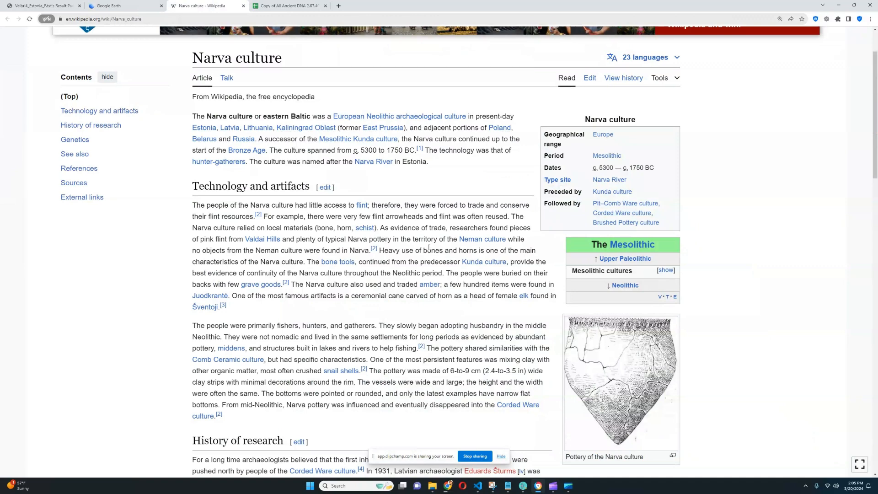
pyautogui.moveTo(413, 167)
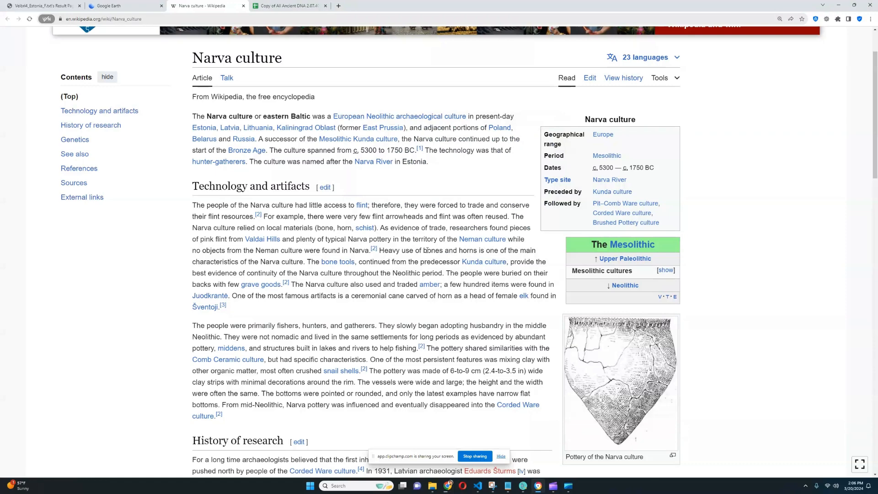
pyautogui.moveTo(491, 321)
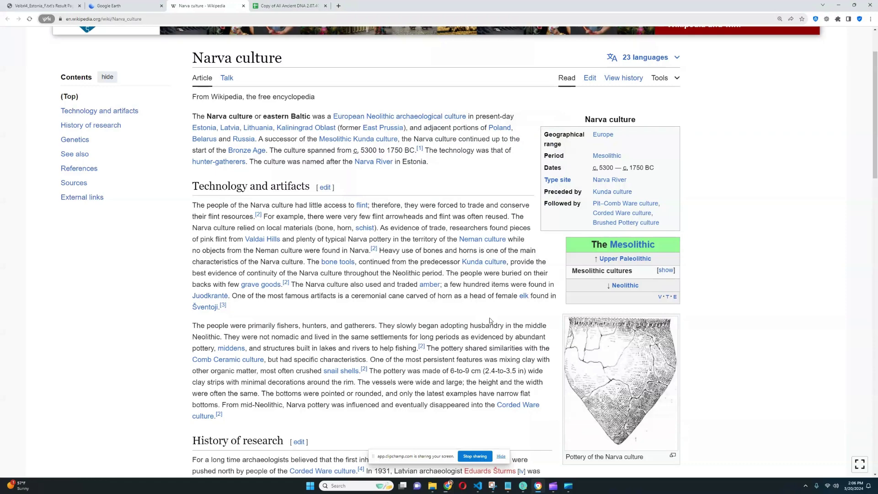
pyautogui.moveTo(439, 299)
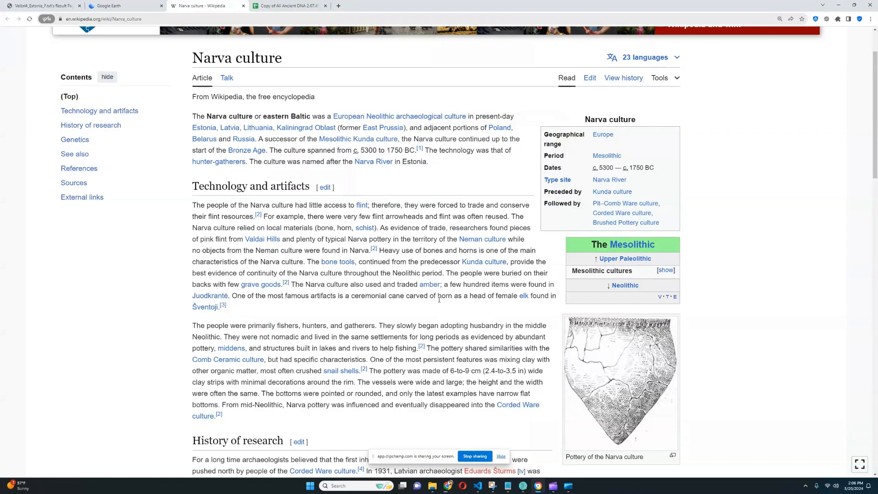
pyautogui.moveTo(421, 194)
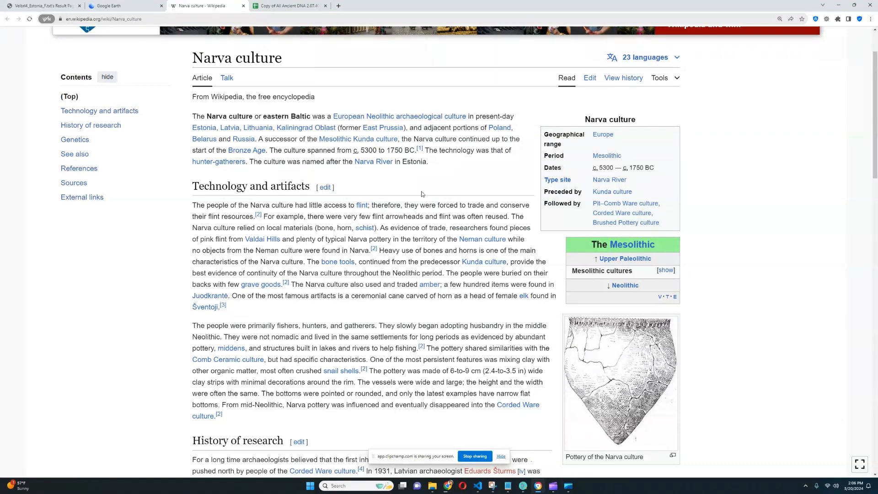
# Switch to the 'Copy of All Ancient DNA' sheet showing the Veibri4 row.
pyautogui.click(288, 5)
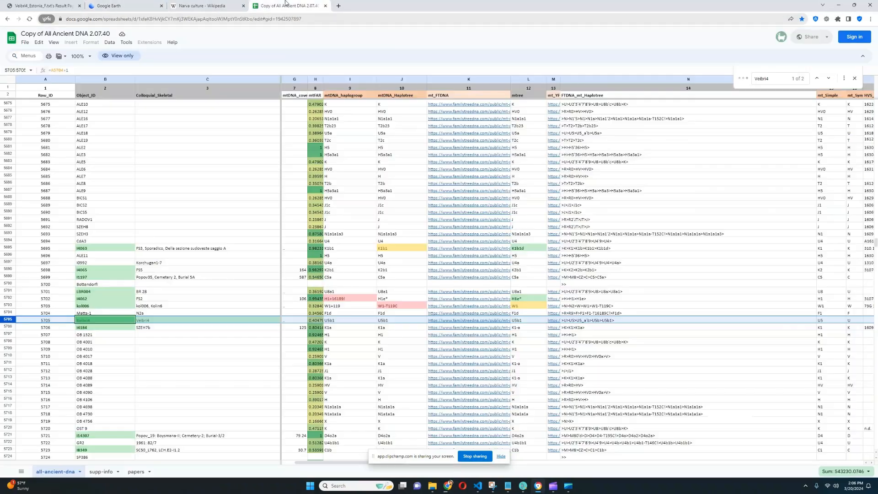
pyautogui.moveTo(347, 324)
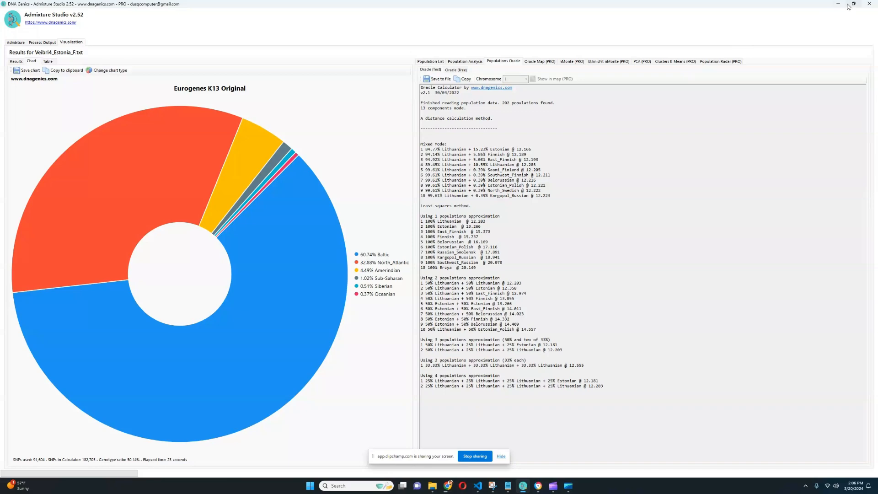
# Restore down Admixture Studio to show Veibri4's Eurogenes K13 pie chart over the spreadsheet.
pyautogui.click(849, 5)
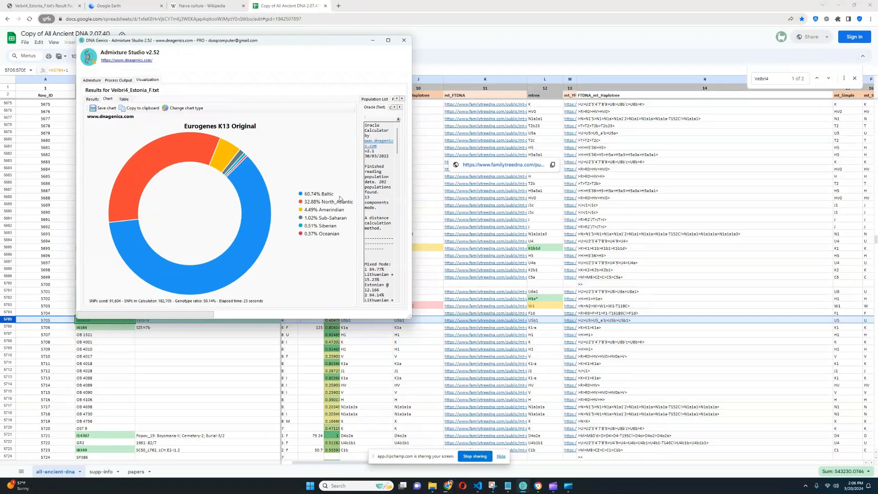
pyautogui.moveTo(312, 207)
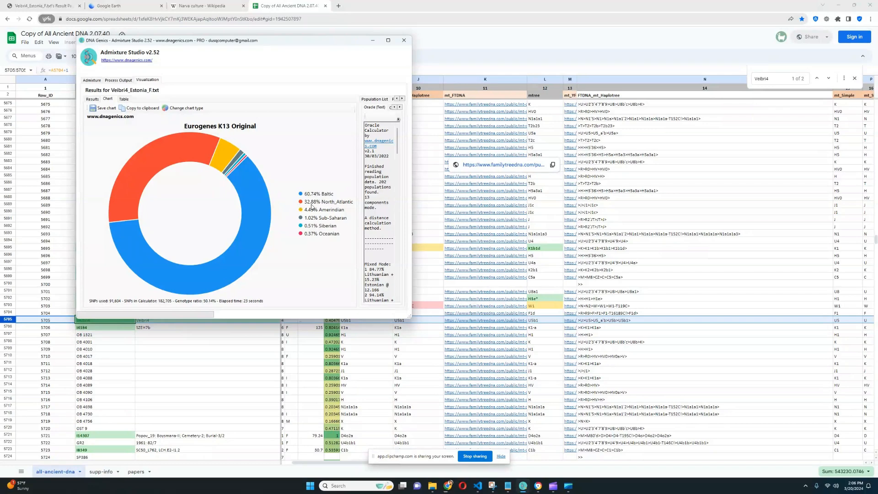
pyautogui.moveTo(354, 213)
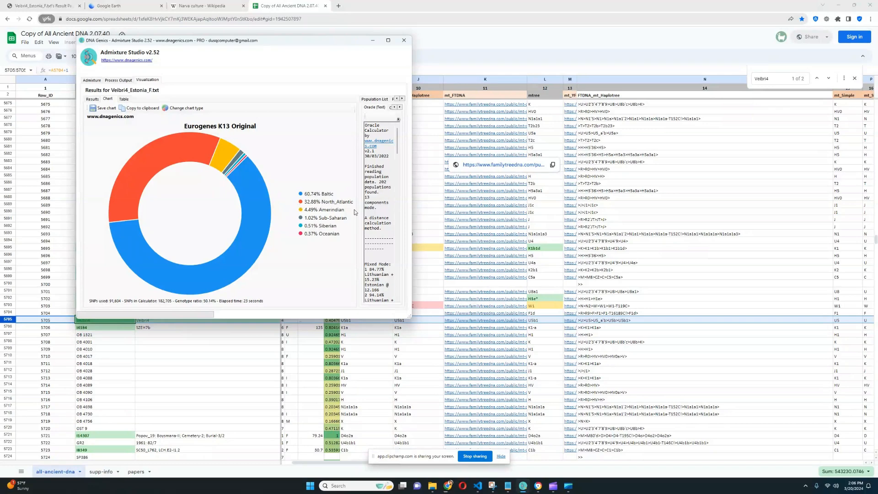
pyautogui.moveTo(302, 233)
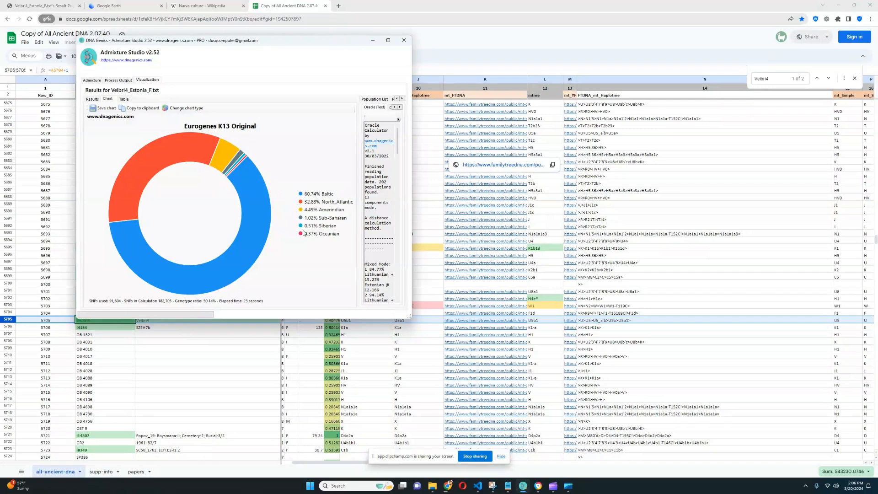
pyautogui.moveTo(337, 239)
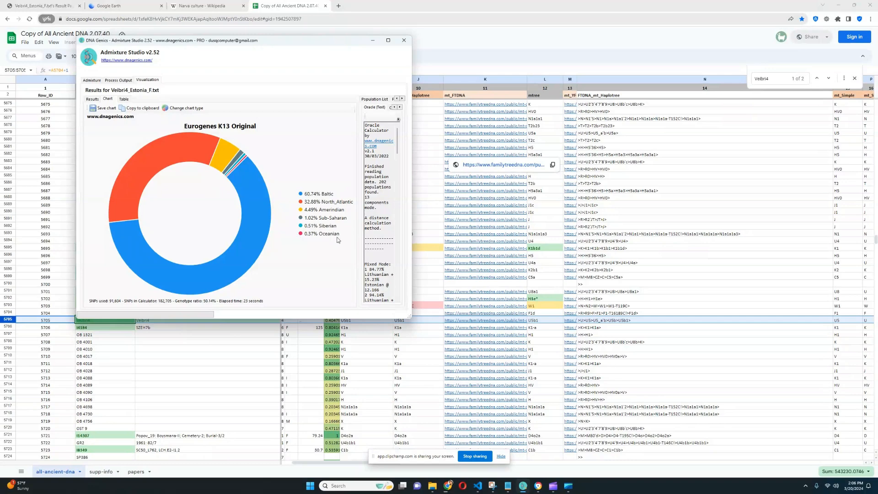
pyautogui.moveTo(357, 234)
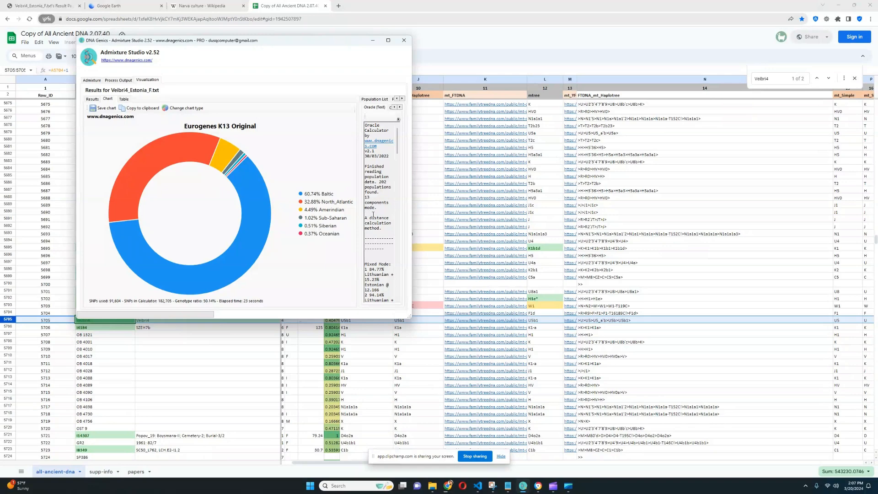
pyautogui.moveTo(389, 234)
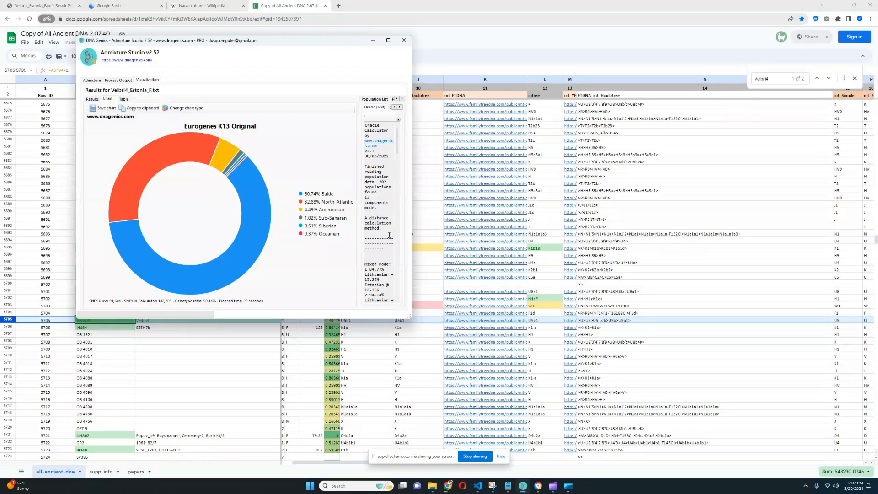
pyautogui.moveTo(387, 235)
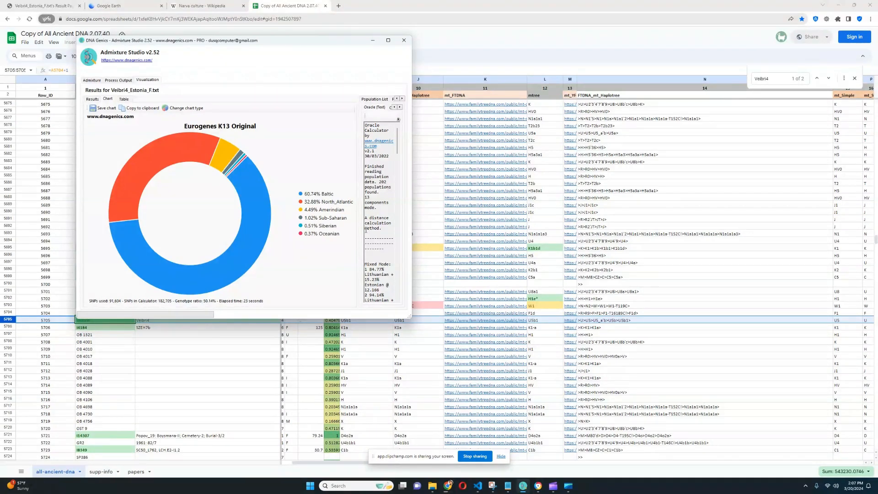
# Search 'Western vs eastern hunter gatherer' in a new Chrome tab.
pyautogui.click(404, 40)
pyautogui.write('Western')
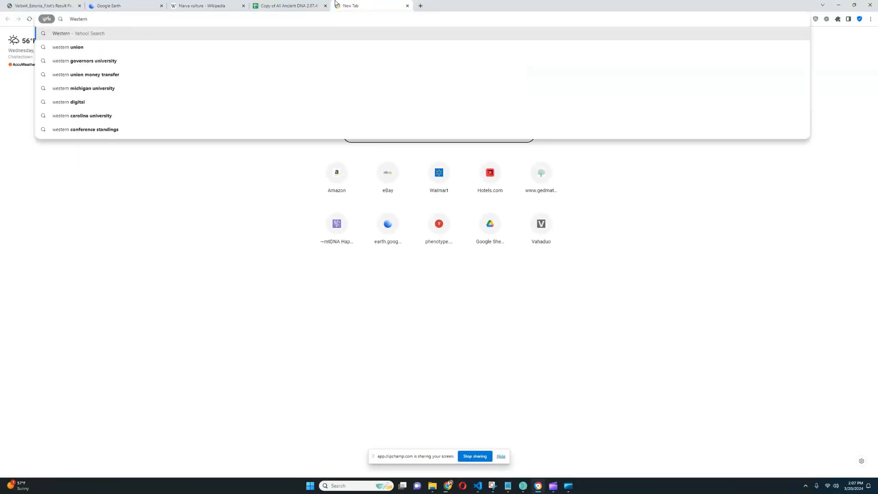
pyautogui.write('vs')
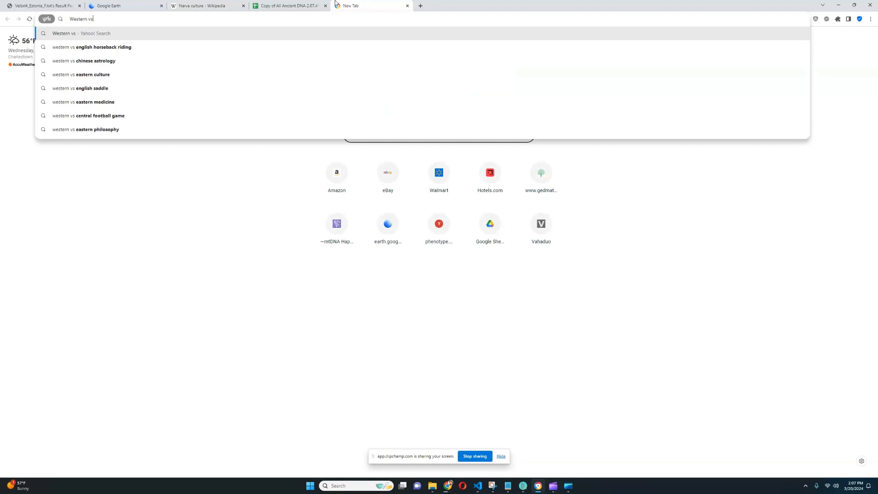
pyautogui.moveTo(164, 33)
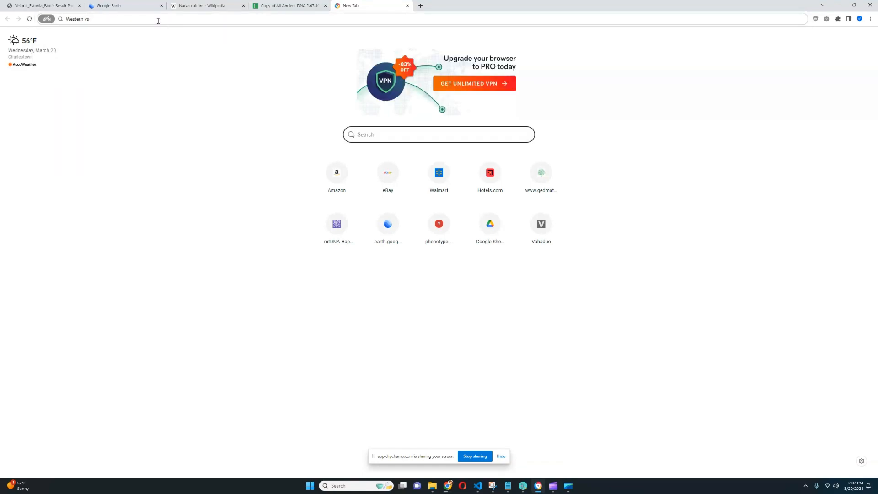
pyautogui.write('eastern')
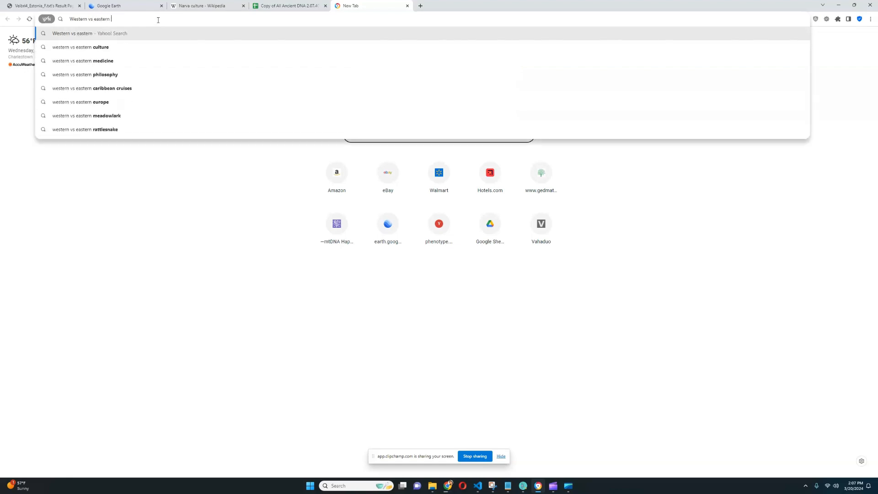
pyautogui.write('hunter hgatehrer')
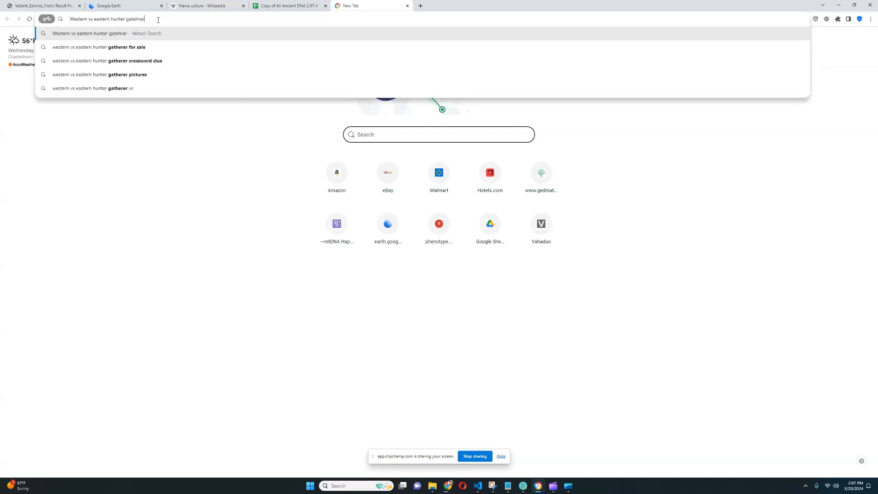
pyautogui.press('Return')
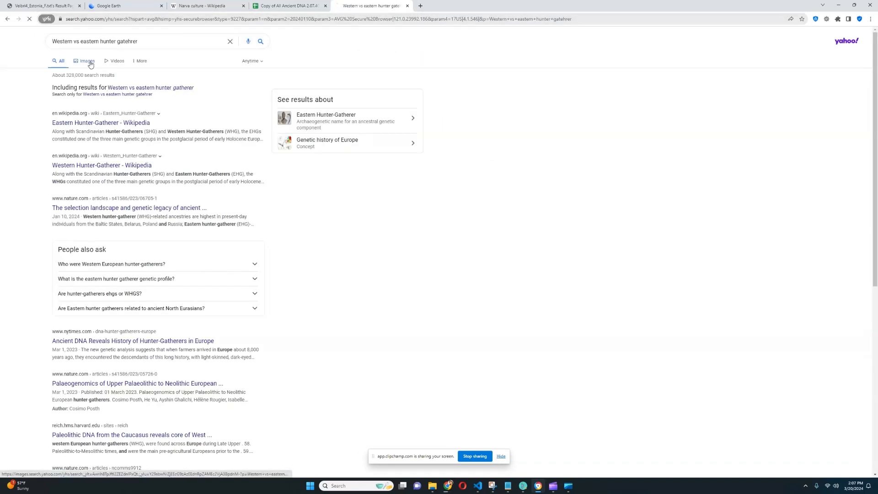
# View the Eastern Hunter-Gatherers map image in its own tab, then return to Veibri4's report.
pyautogui.click(87, 60)
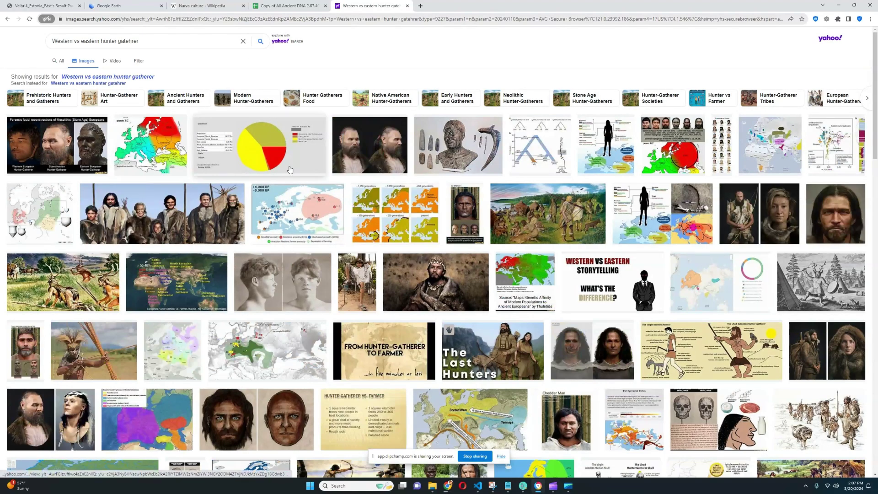
pyautogui.click(149, 145)
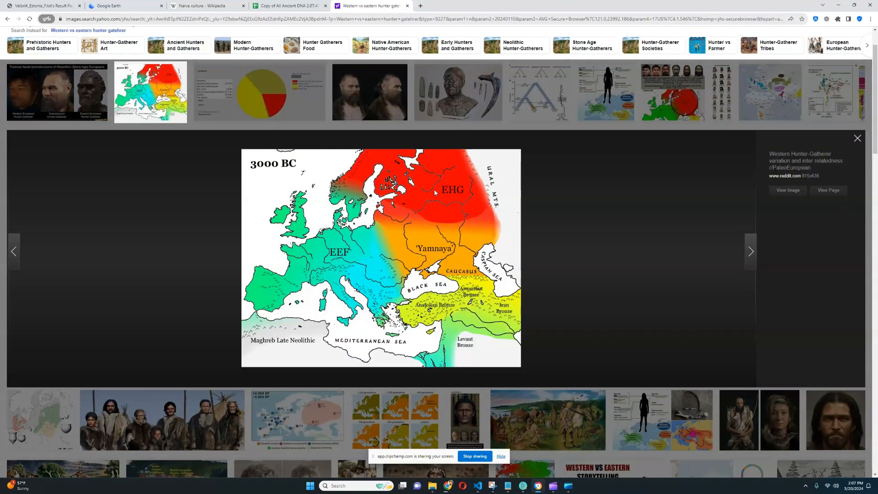
pyautogui.moveTo(84, 83)
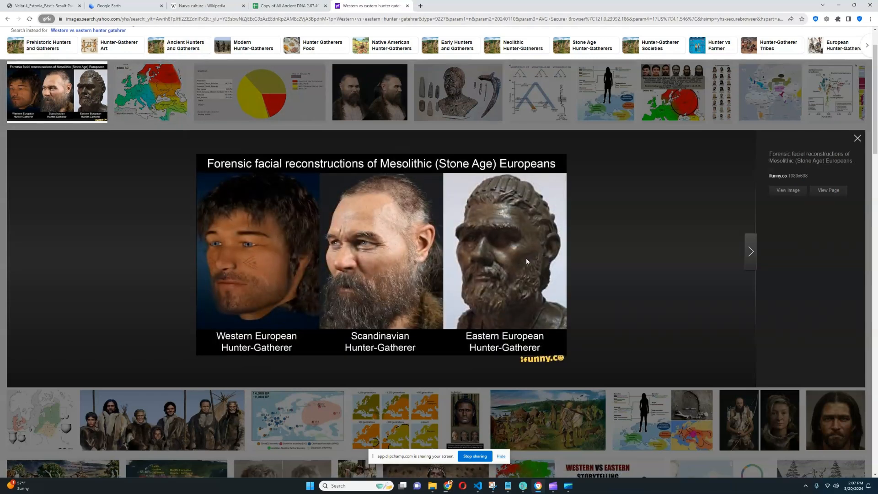
pyautogui.moveTo(359, 319)
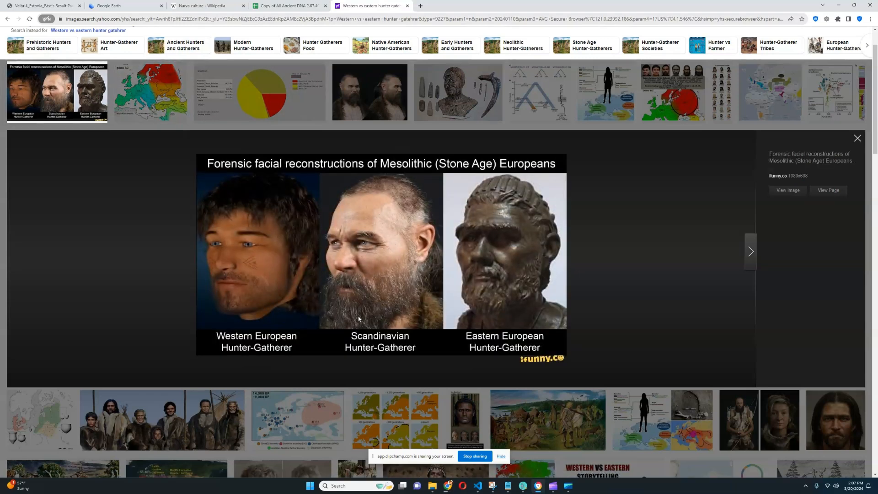
pyautogui.moveTo(260, 326)
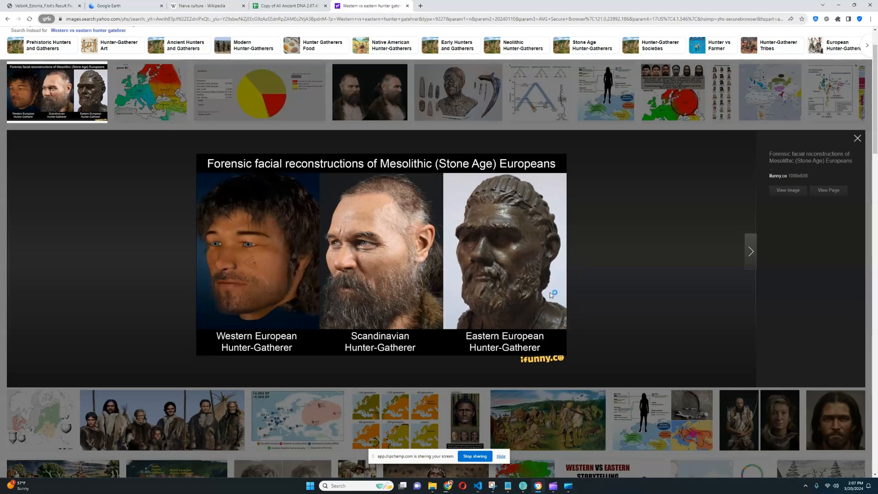
pyautogui.click(671, 92)
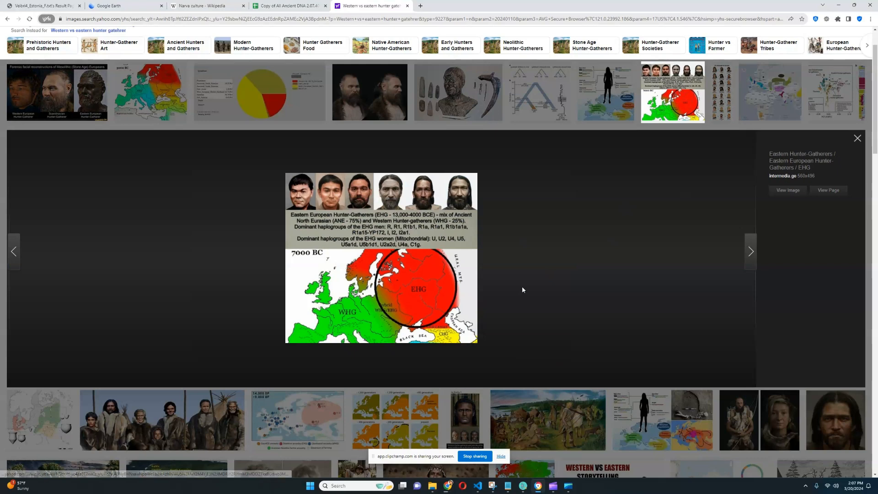
pyautogui.moveTo(431, 283)
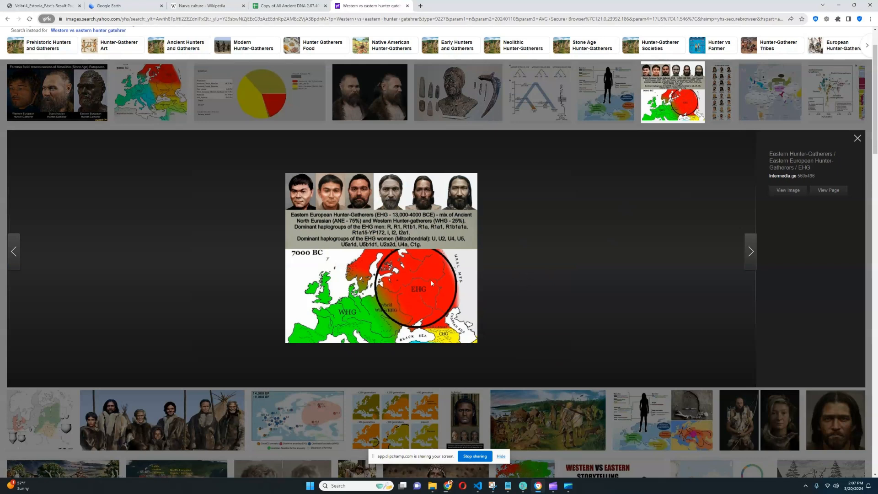
pyautogui.moveTo(436, 274)
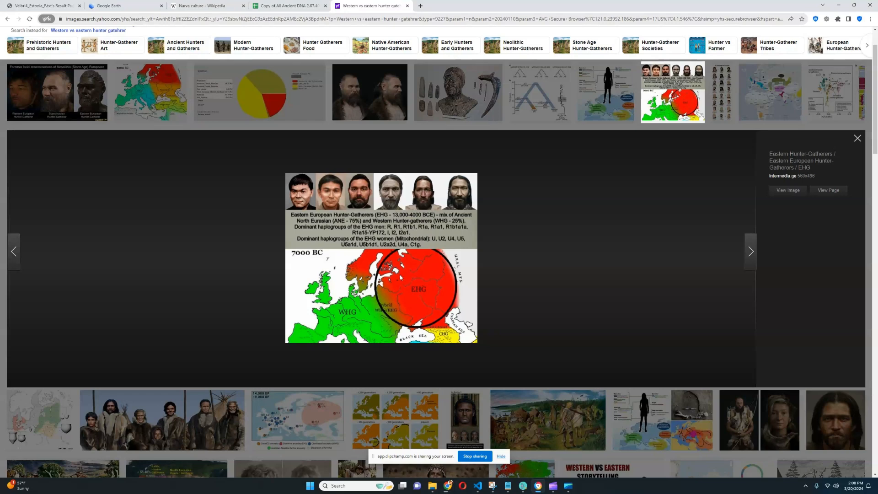
pyautogui.rightClick(397, 278)
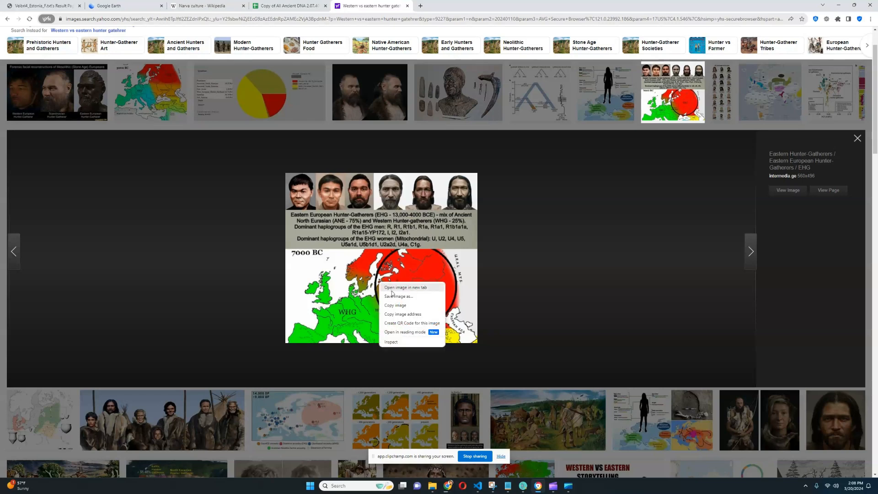
pyautogui.click(405, 288)
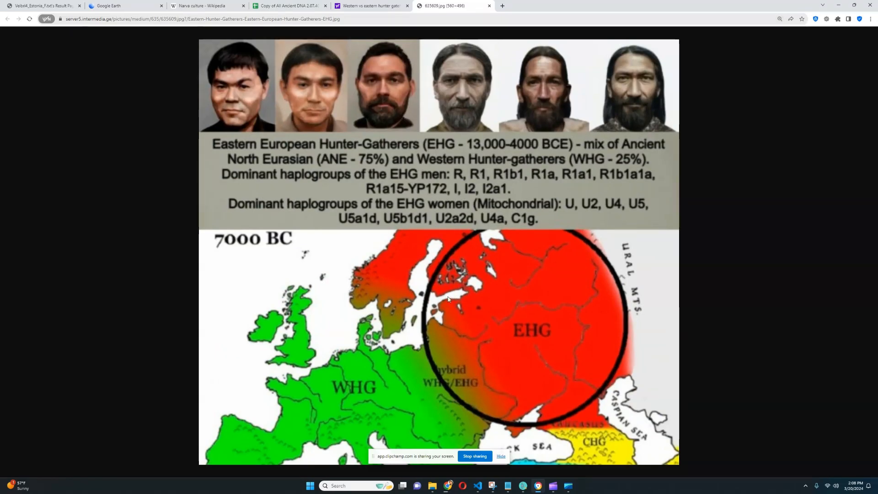
pyautogui.moveTo(471, 351)
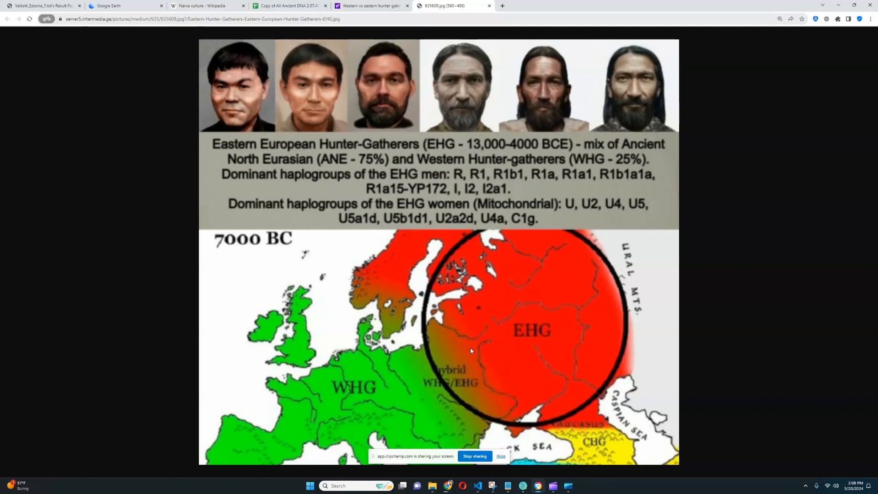
pyautogui.moveTo(467, 332)
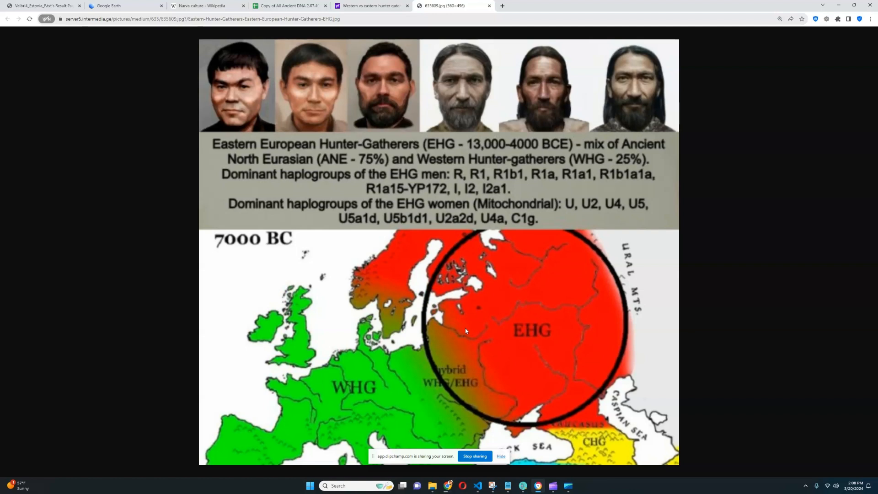
pyautogui.moveTo(465, 292)
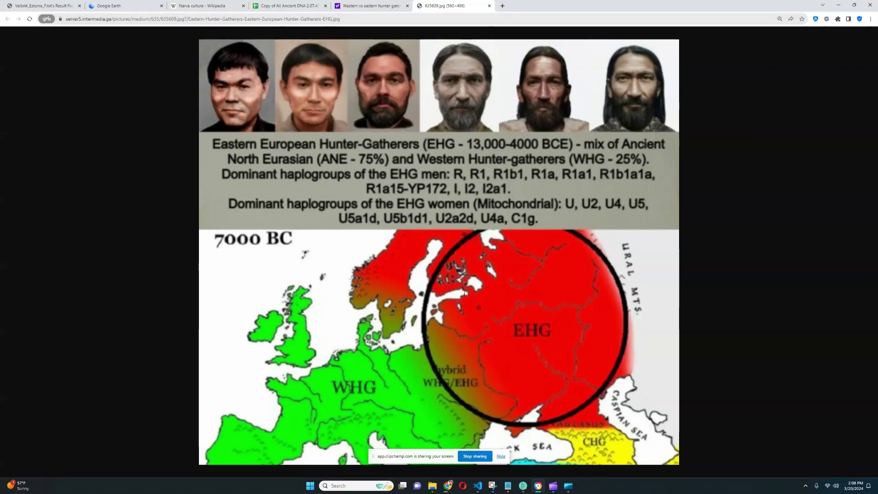
pyautogui.moveTo(422, 367)
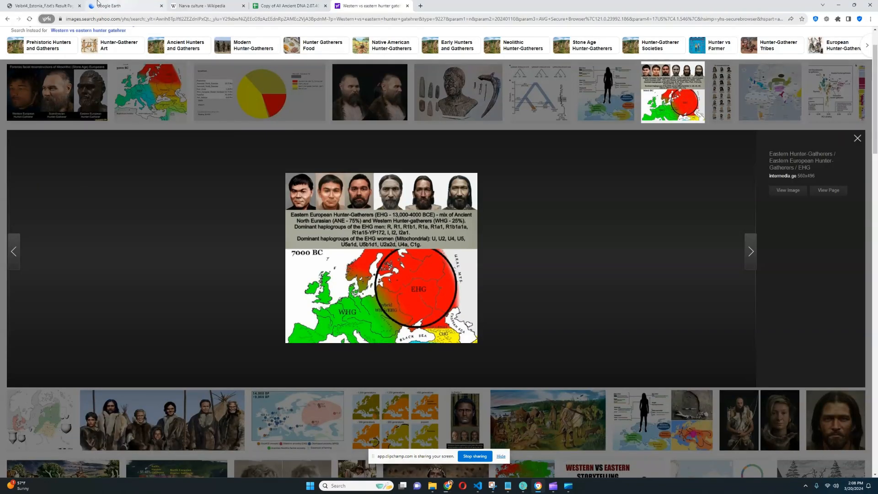
pyautogui.click(42, 6)
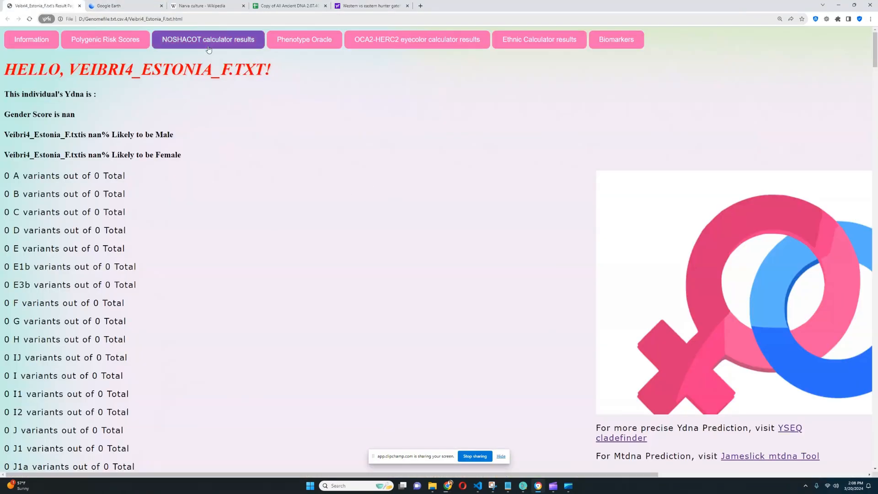
# Show NOSHACOT's closest phenotypes from distance 0.53836 down to the 50% blend faces.
pyautogui.click(207, 39)
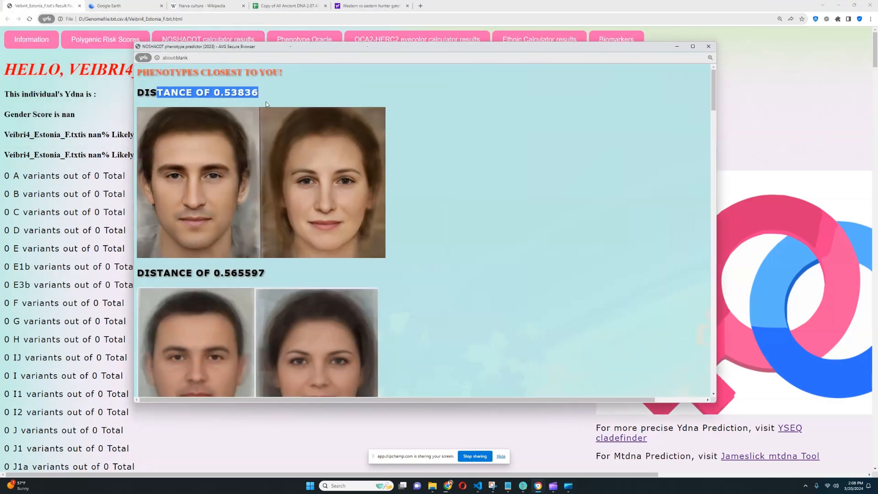
pyautogui.scroll(-3)
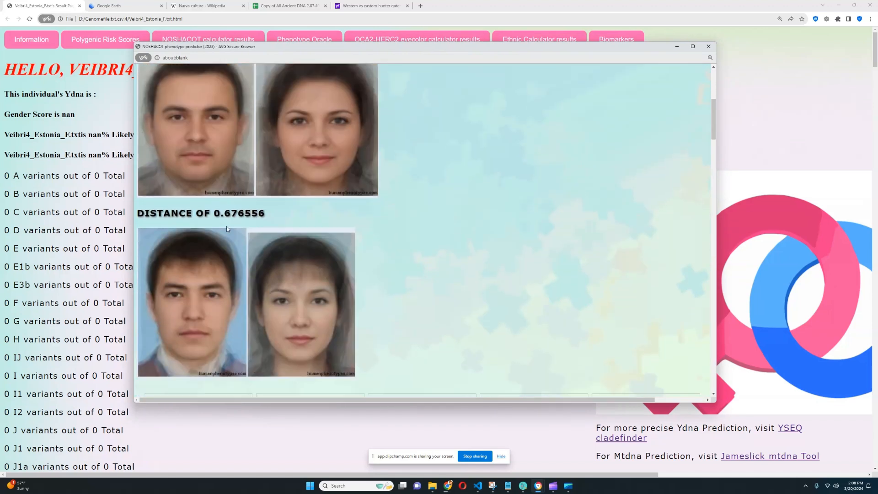
pyautogui.moveTo(456, 221)
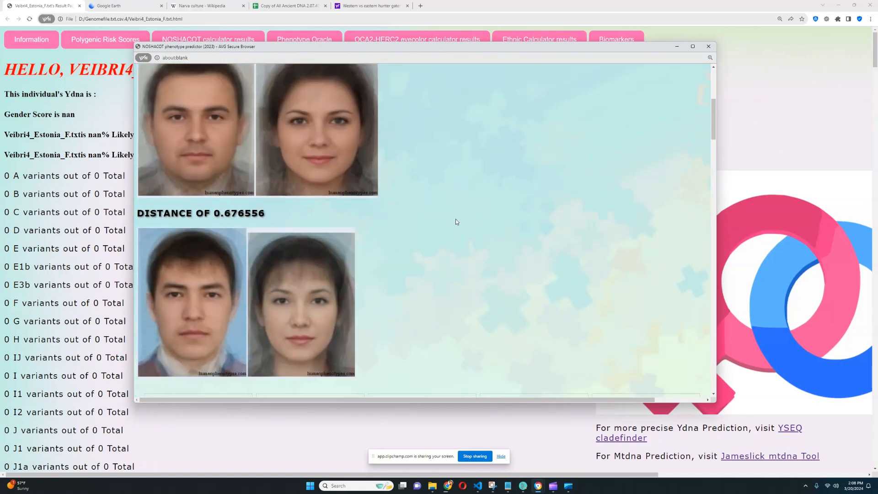
pyautogui.scroll(3)
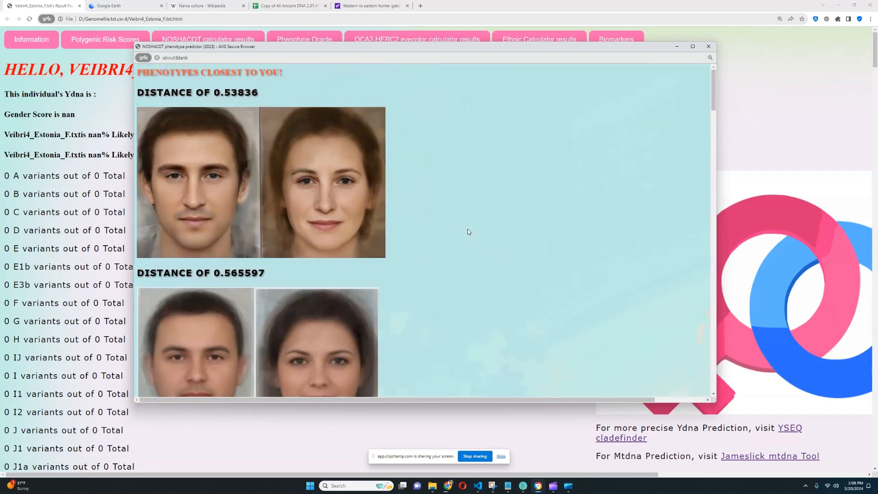
pyautogui.moveTo(476, 232)
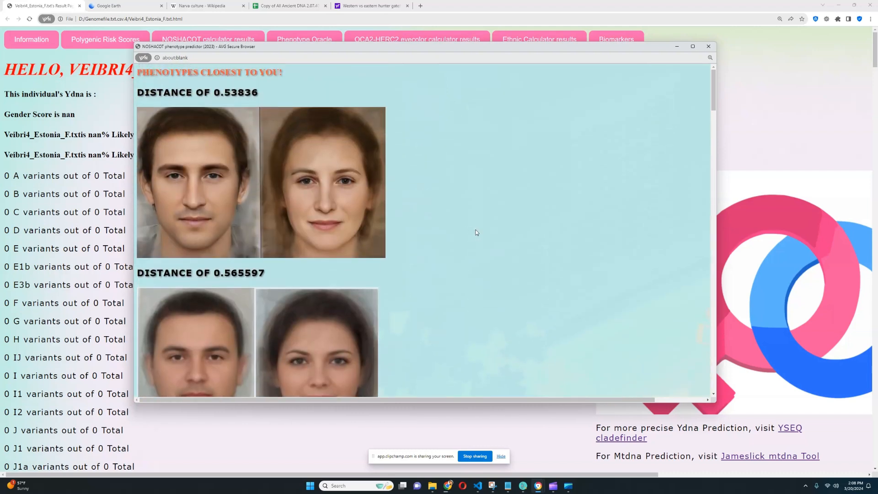
pyautogui.moveTo(336, 116)
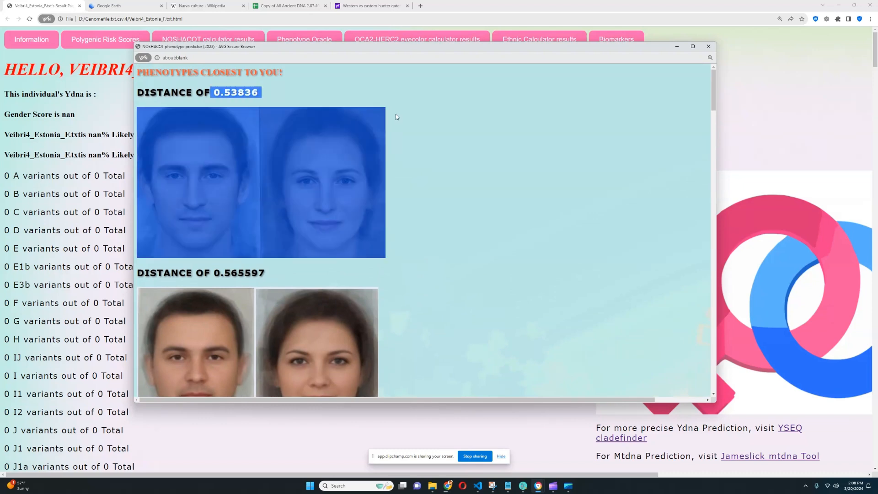
pyautogui.scroll(-3)
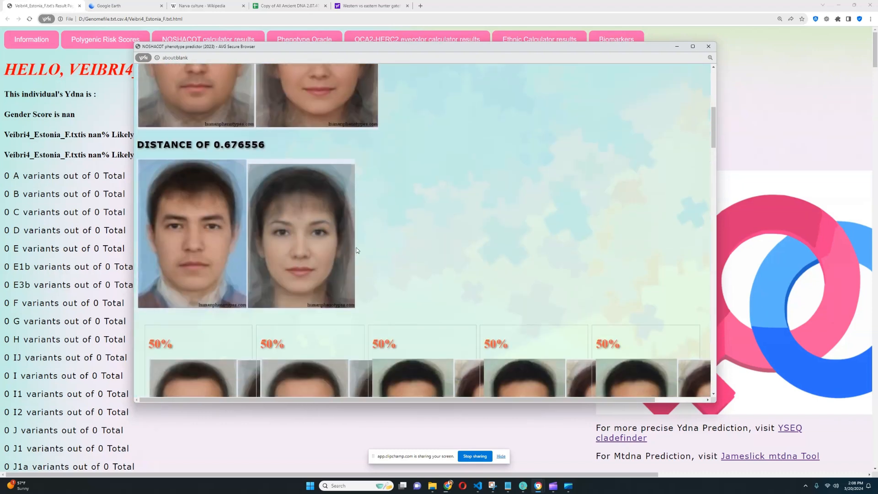
pyautogui.scroll(-3)
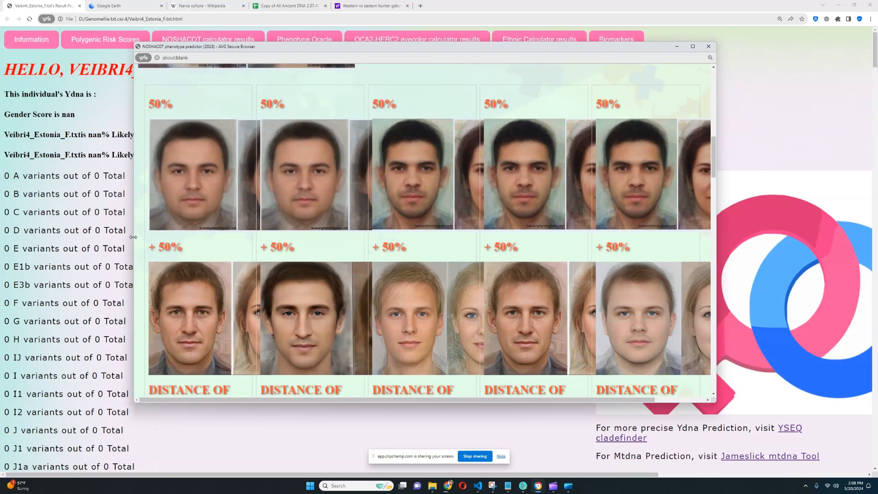
# Highlight the top match's distance label, then reach eye colour likelihoods led by brown at 50.583%.
pyautogui.scroll(-3)
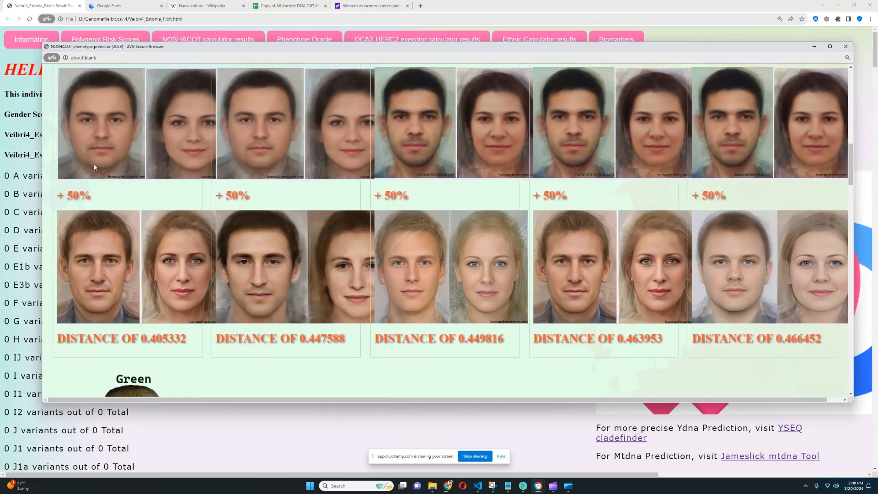
pyautogui.doubleClick(120, 339)
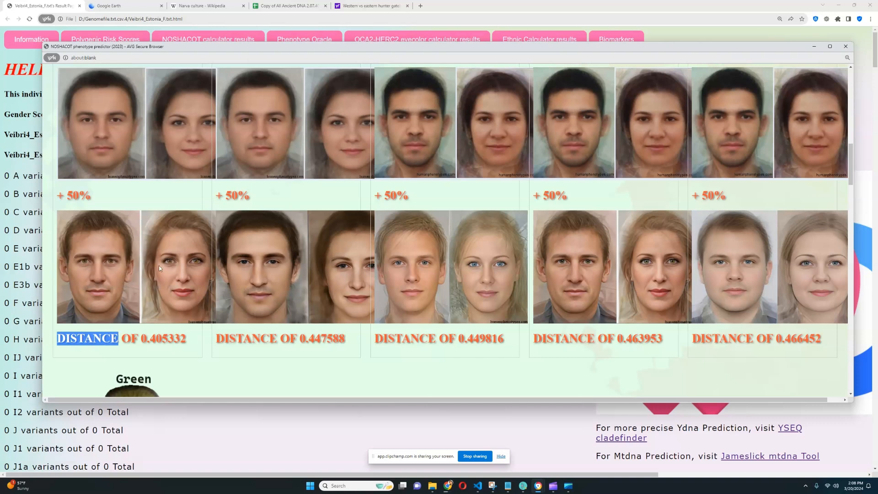
pyautogui.moveTo(406, 280)
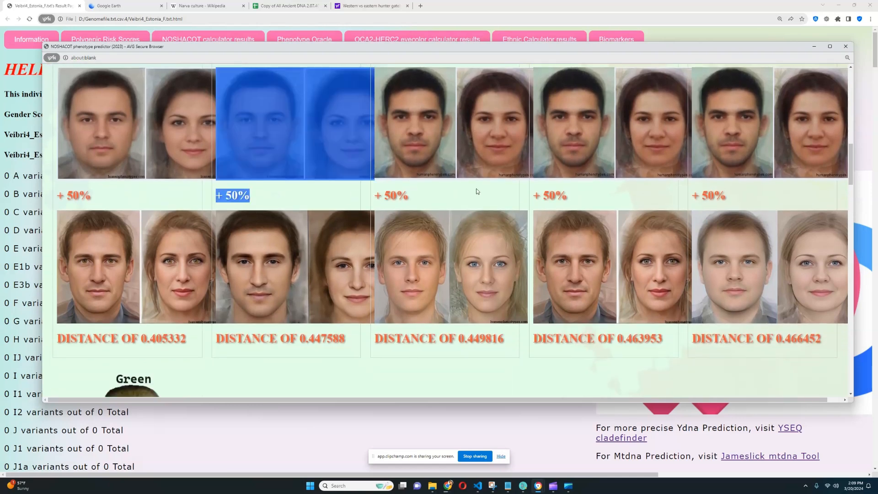
pyautogui.scroll(3)
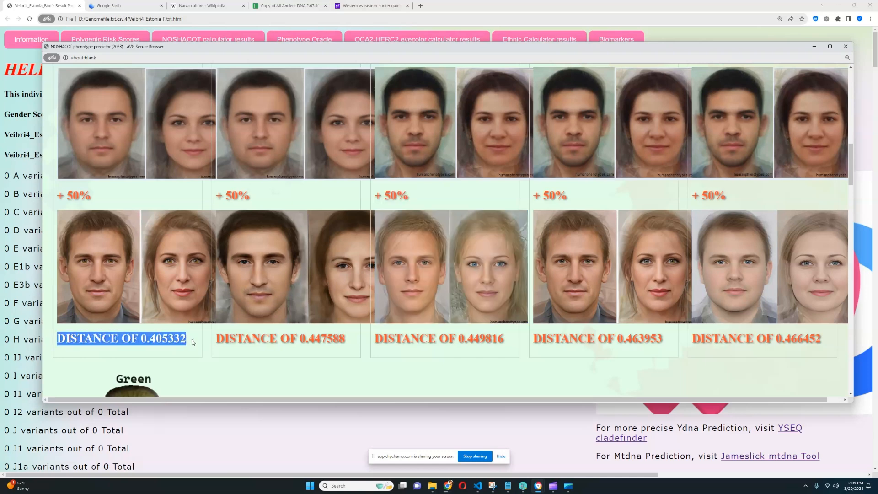
pyautogui.scroll(3)
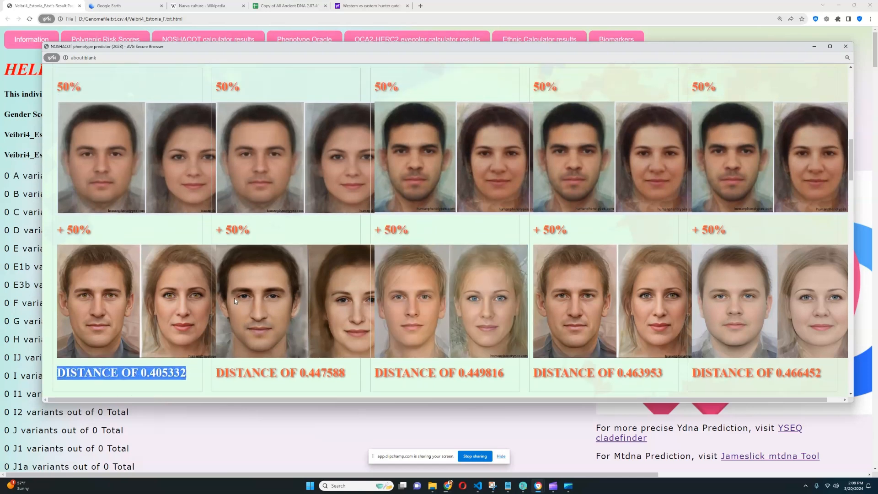
pyautogui.scroll(-3)
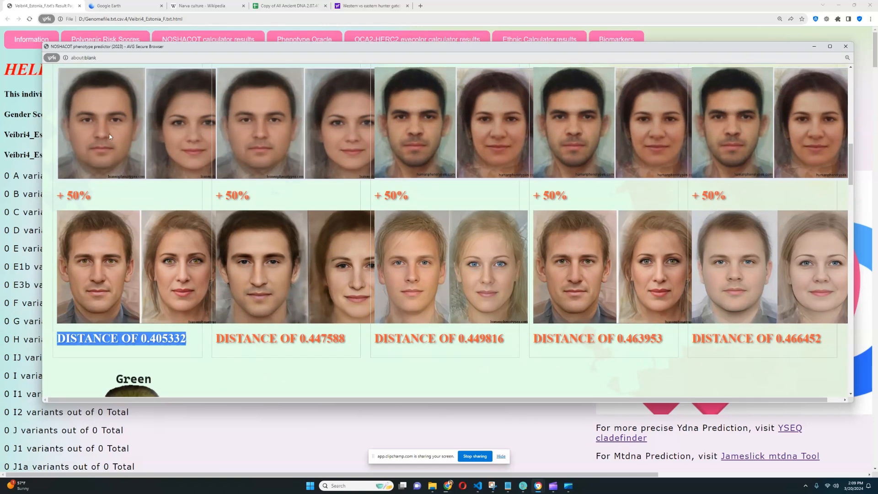
pyautogui.scroll(-3)
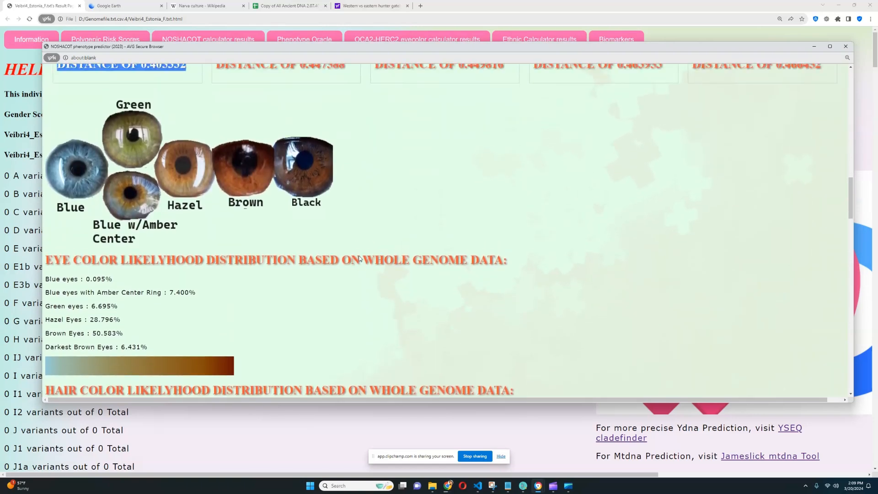
pyautogui.scroll(-3)
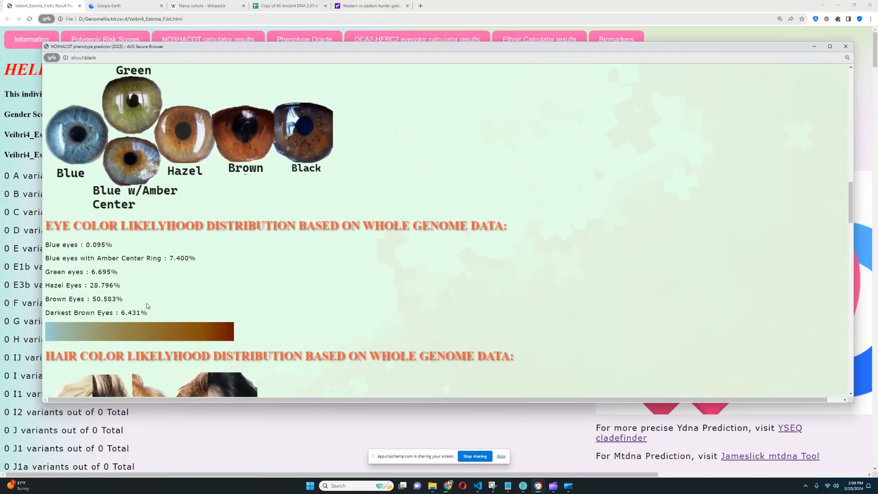
pyautogui.doubleClick(83, 298)
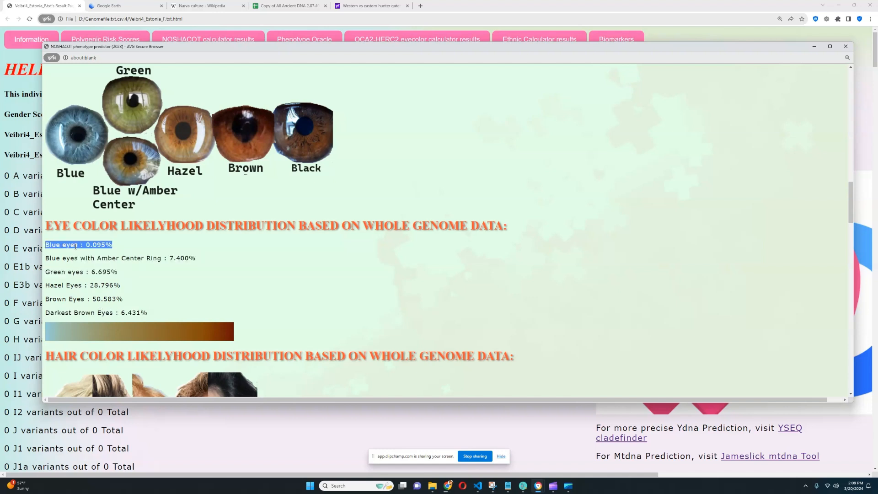
pyautogui.scroll(-3)
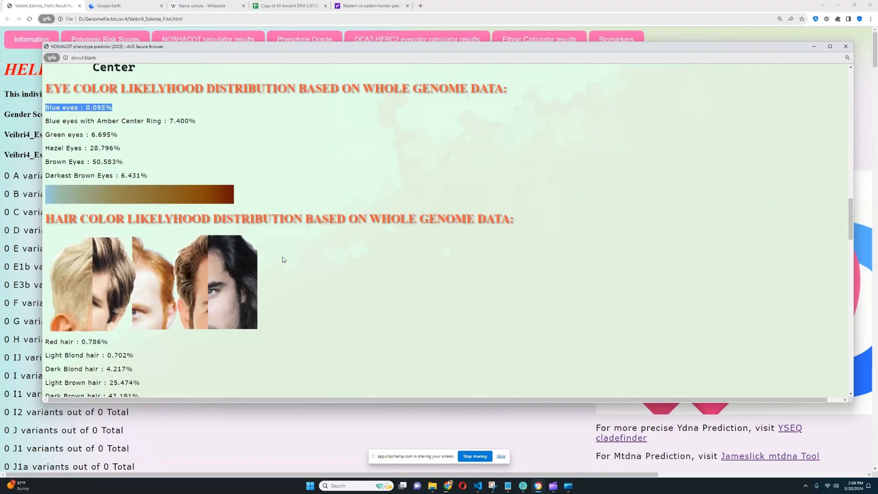
pyautogui.scroll(-3)
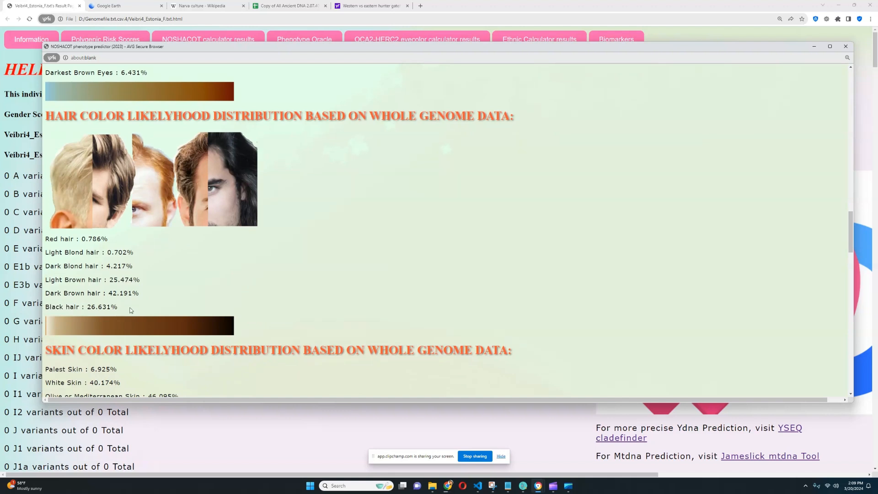
pyautogui.moveTo(133, 308)
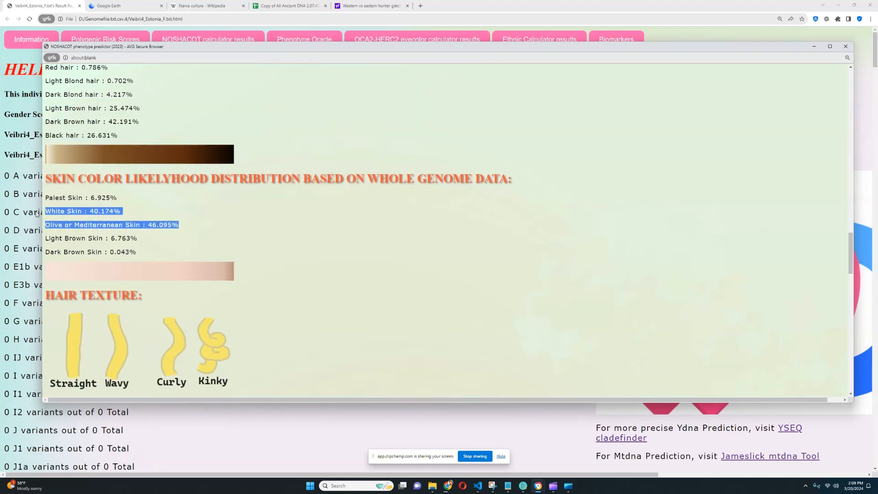
pyautogui.scroll(3)
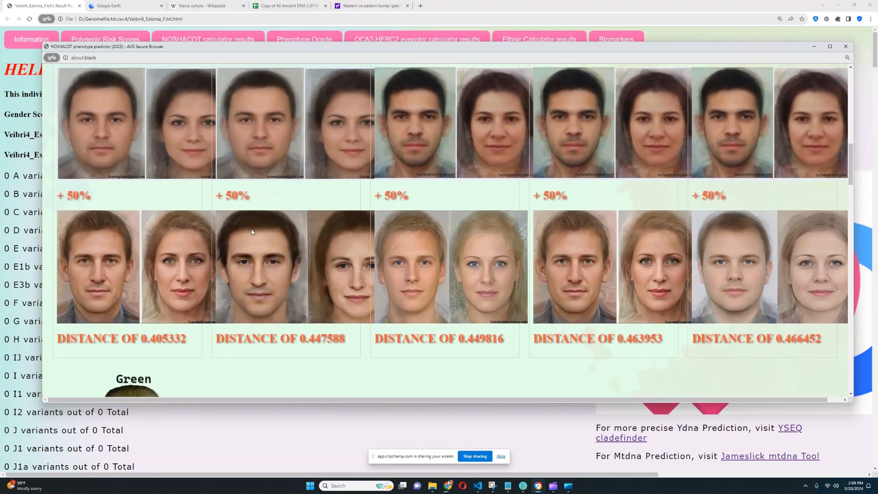
pyautogui.scroll(-3)
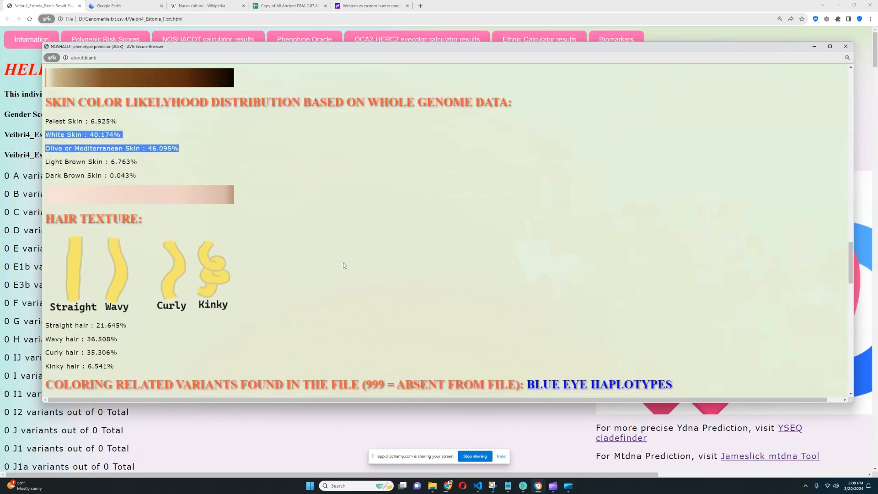
pyautogui.scroll(-3)
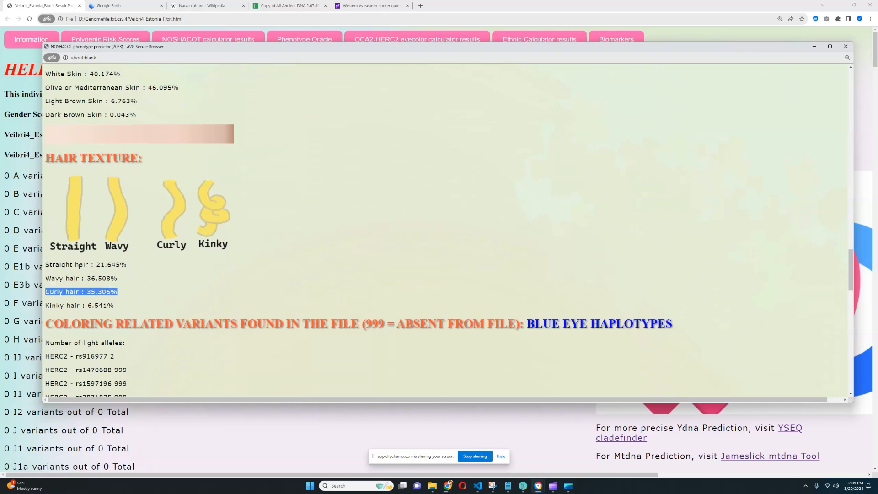
# Scroll to Veibri4's blue-eye haplotype HERC2 and OCA2 light-allele counts.
pyautogui.scroll(-3)
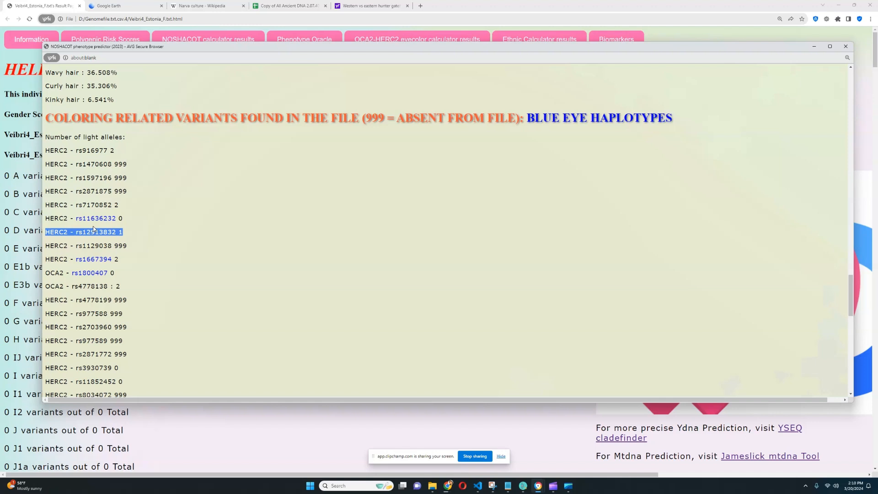
pyautogui.moveTo(192, 182)
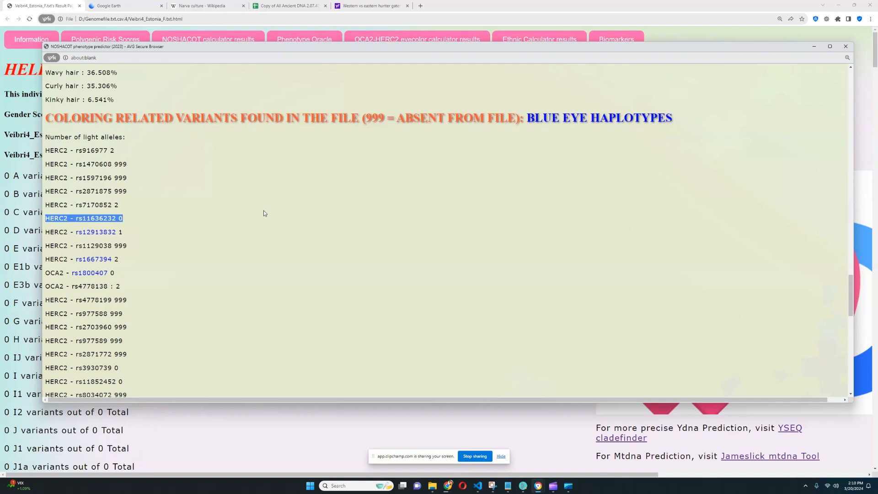
pyautogui.moveTo(255, 218)
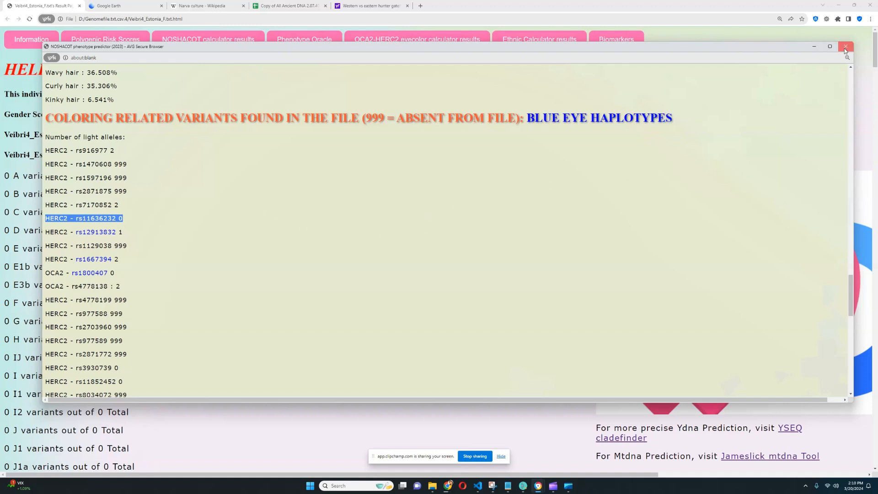
# Close the NOSHACOT window and browse the enlarged Phenotype Oracle's 8.33% face composites.
pyautogui.click(845, 47)
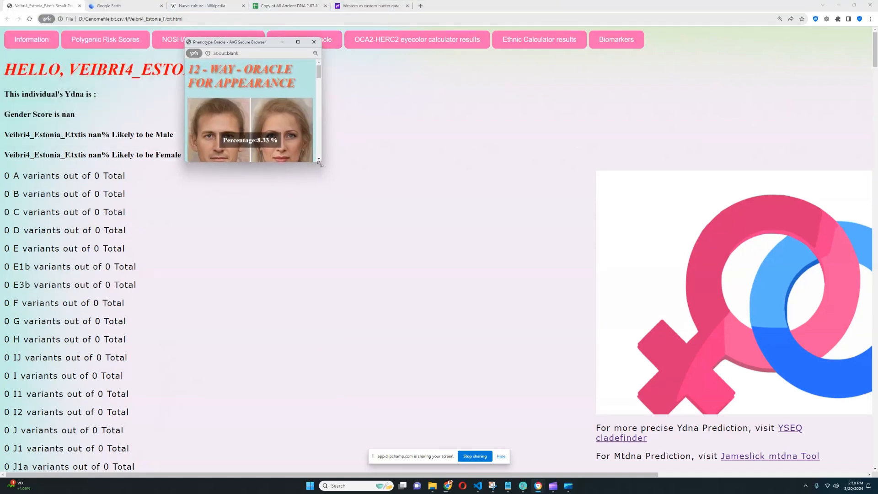
pyautogui.click(298, 42)
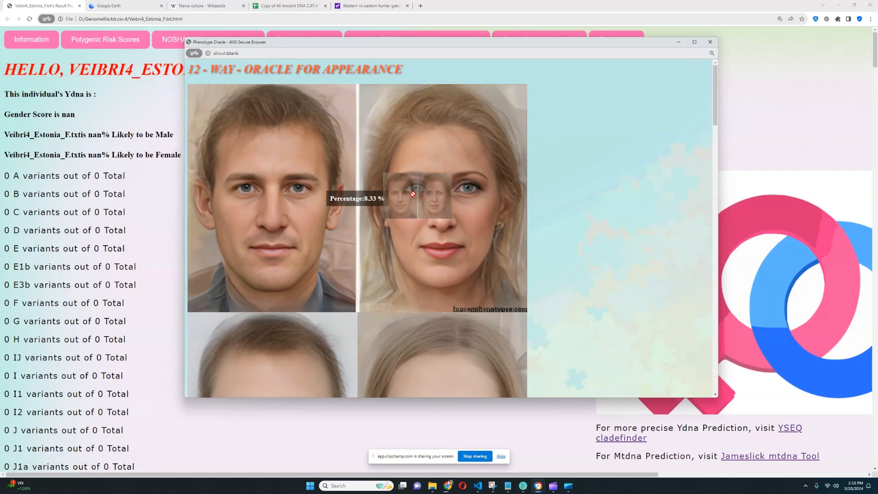
pyautogui.scroll(-3)
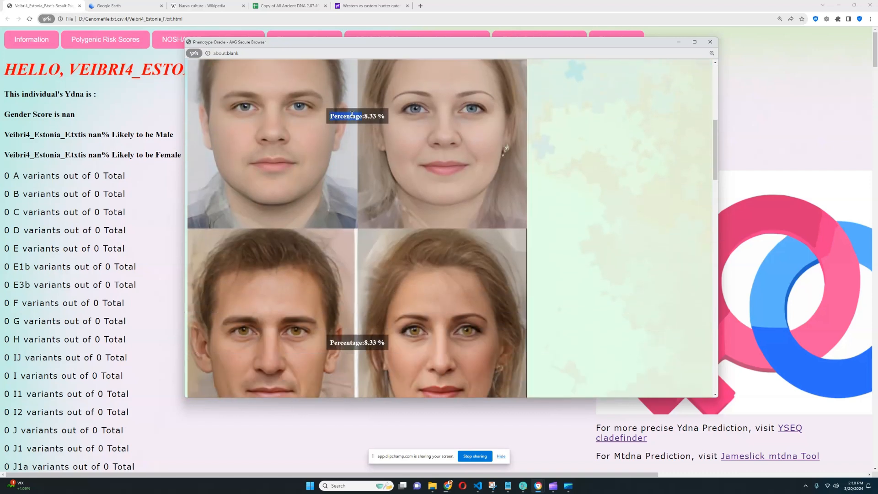
pyautogui.scroll(-3)
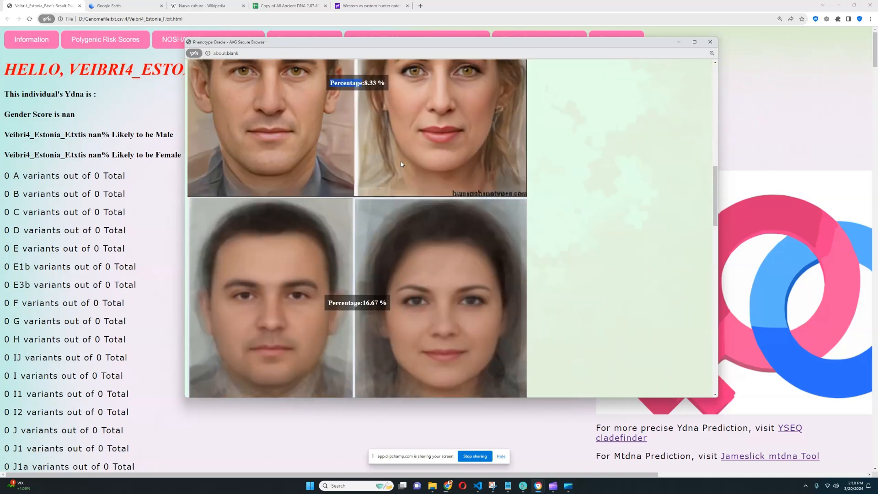
pyautogui.scroll(-3)
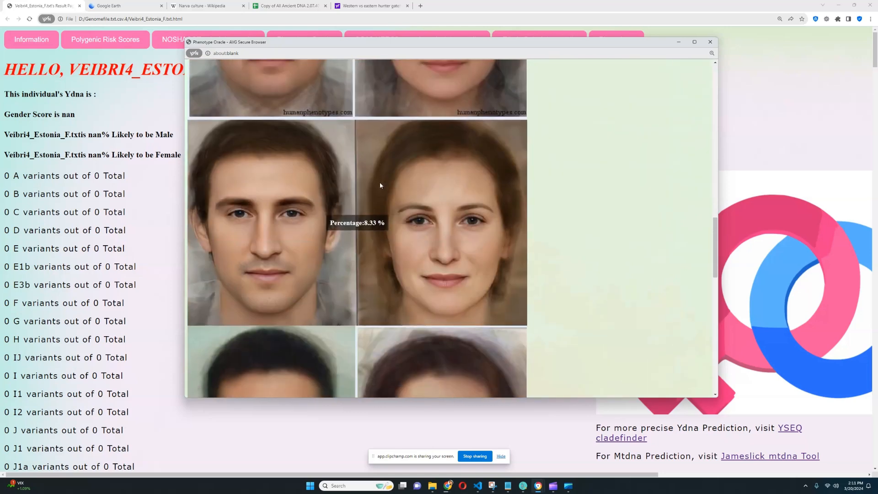
pyautogui.scroll(-3)
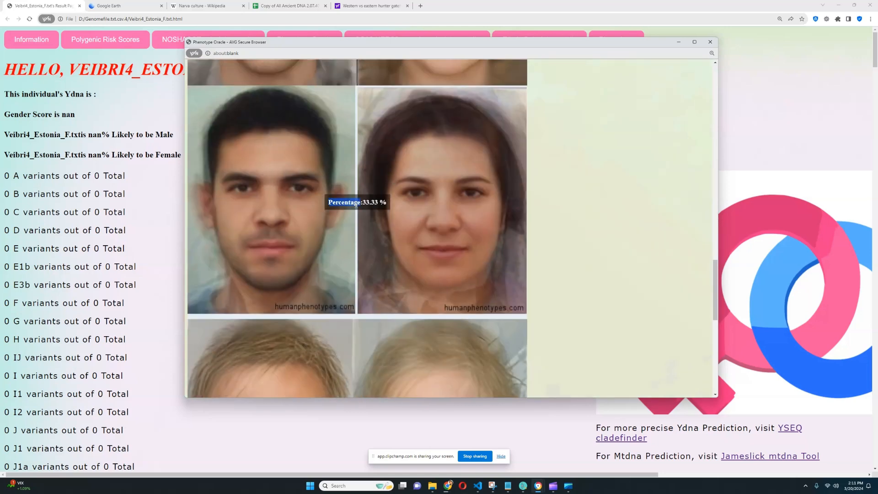
pyautogui.scroll(-3)
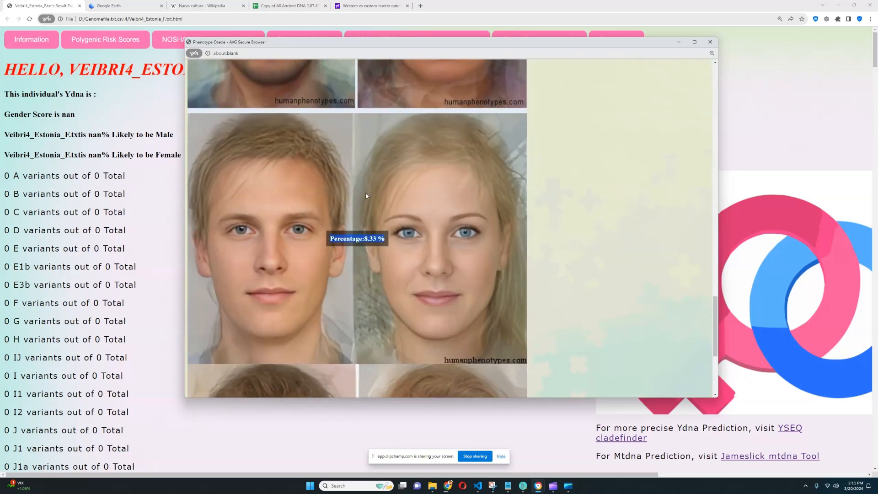
pyautogui.scroll(-3)
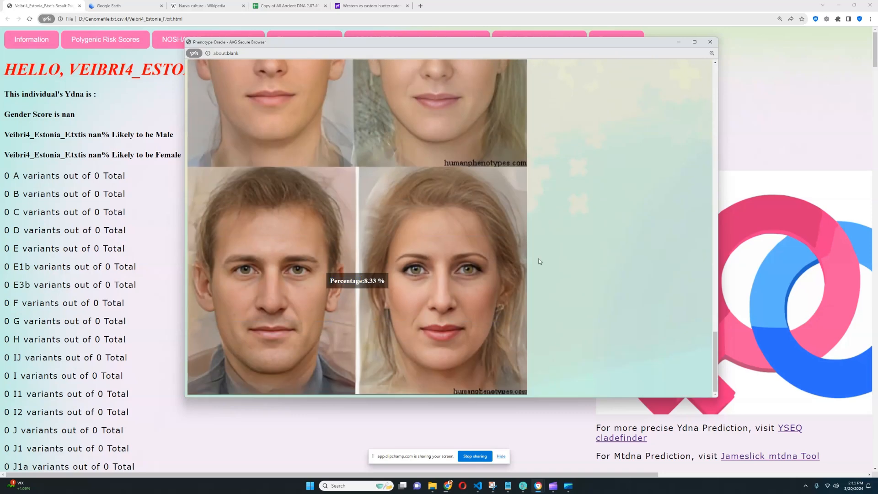
pyautogui.moveTo(622, 259)
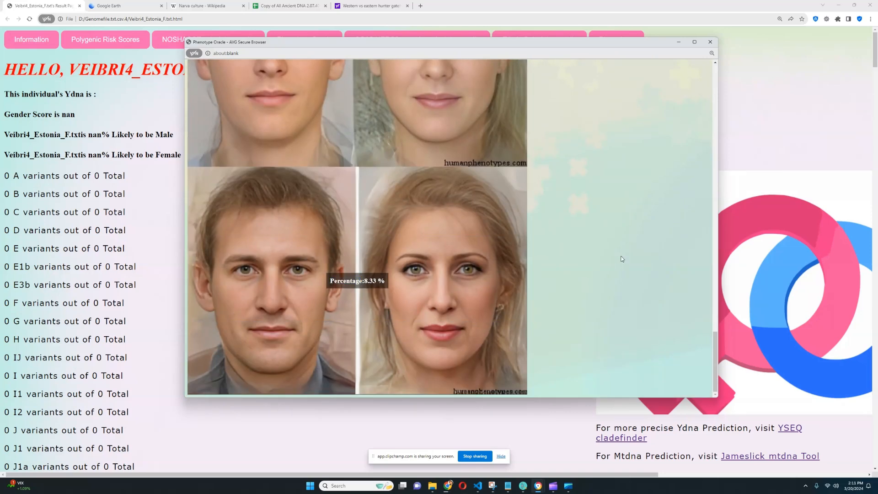
# Review the oracle faces again and close the Phenotype Oracle window.
pyautogui.scroll(3)
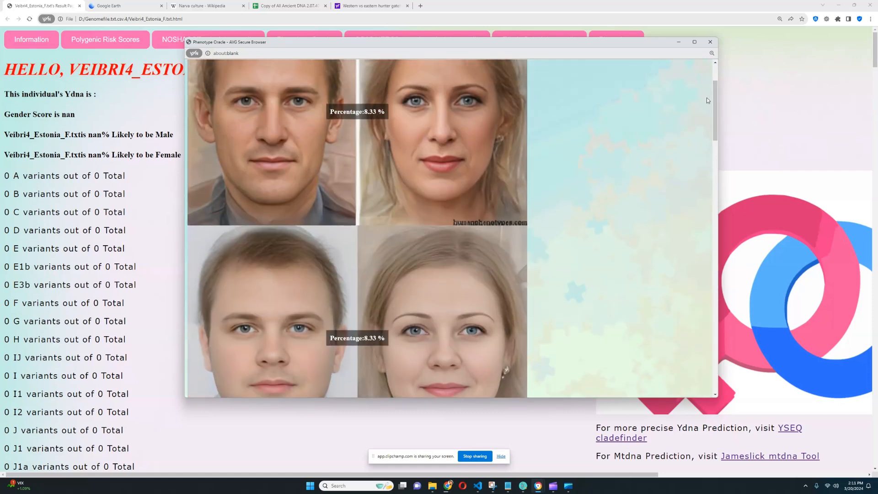
pyautogui.scroll(3)
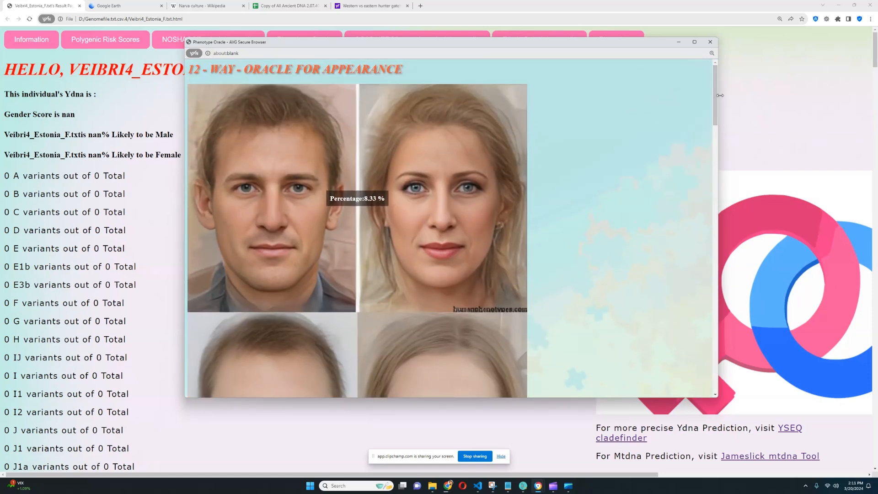
pyautogui.scroll(-3)
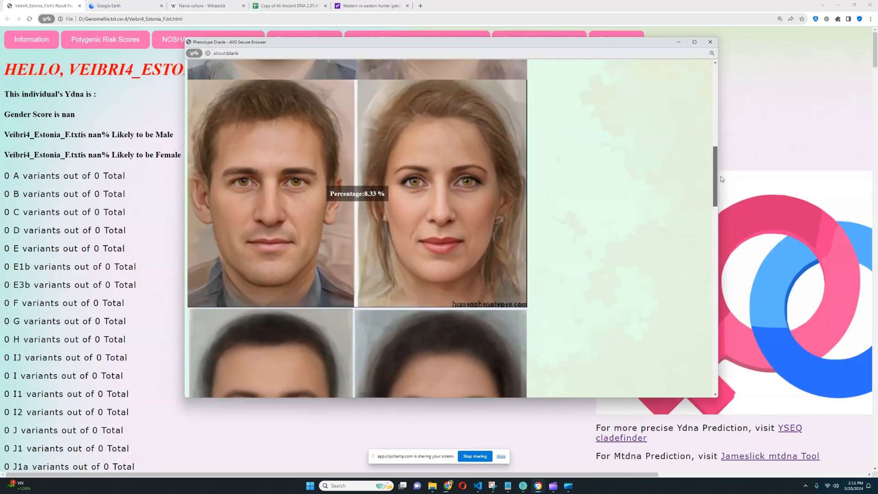
pyautogui.scroll(-3)
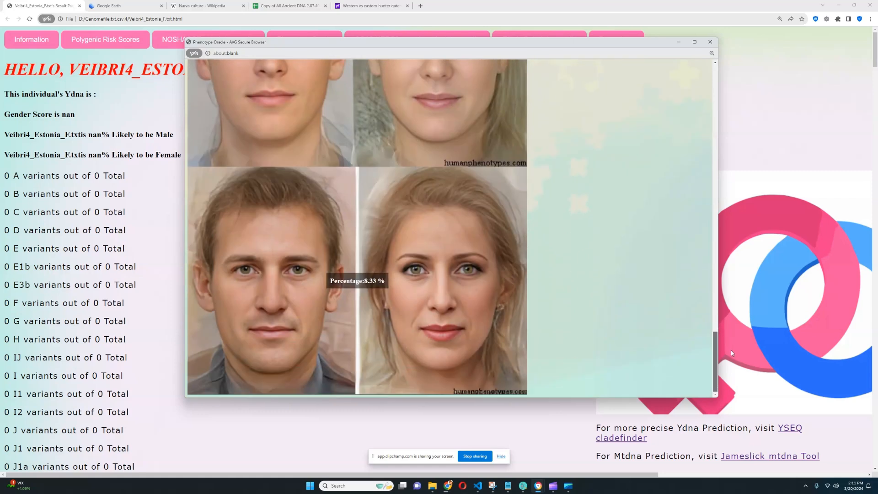
pyautogui.scroll(3)
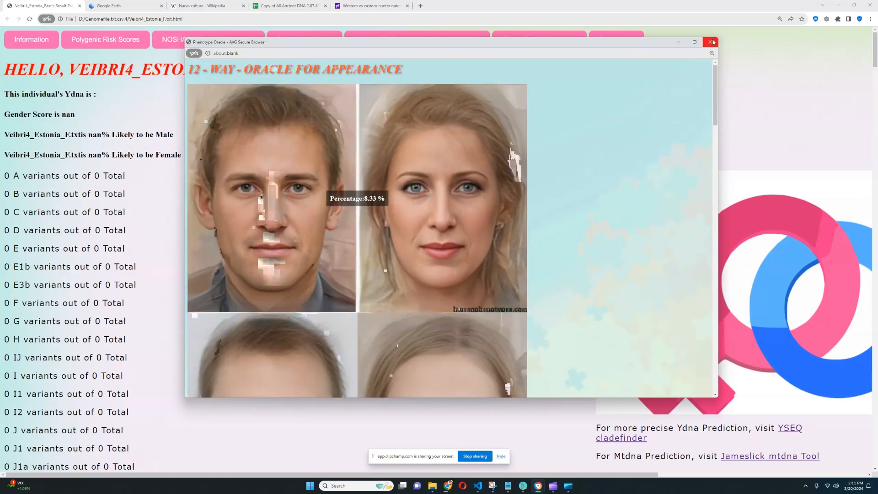
pyautogui.click(711, 41)
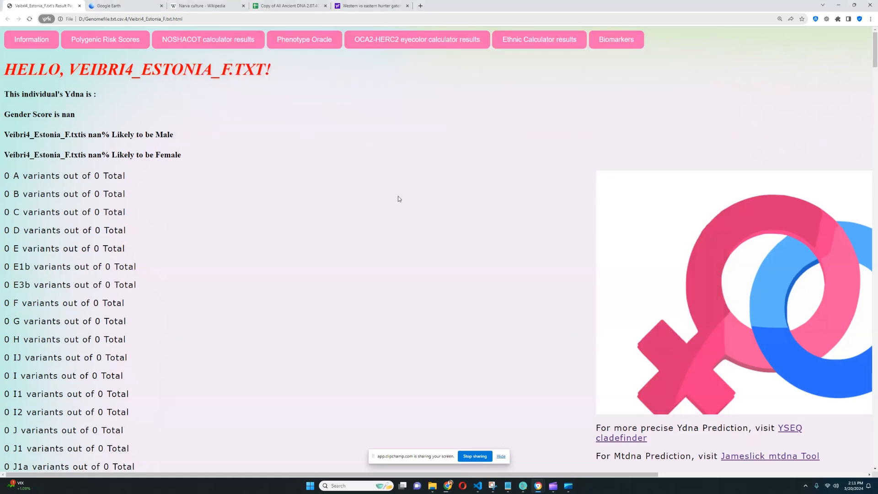
pyautogui.moveTo(581, 124)
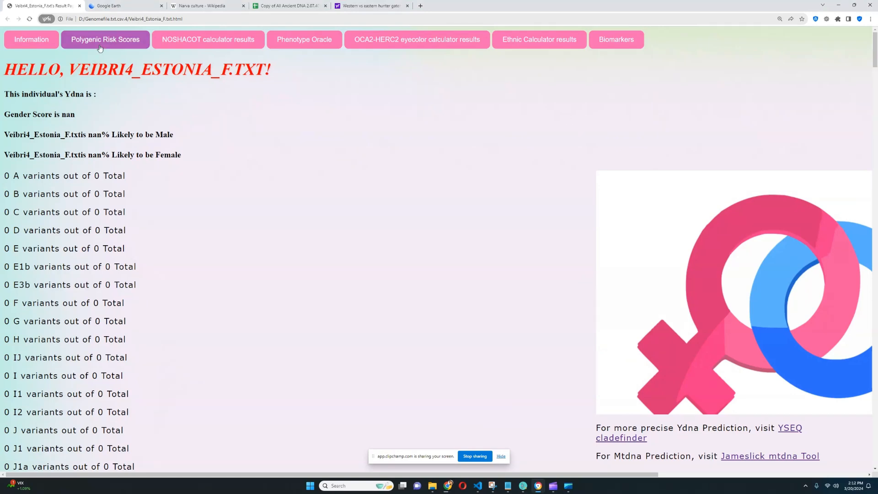
# Open the polygenic risk scores and highlight the deep vein thrombosis odds sentence.
pyautogui.click(105, 39)
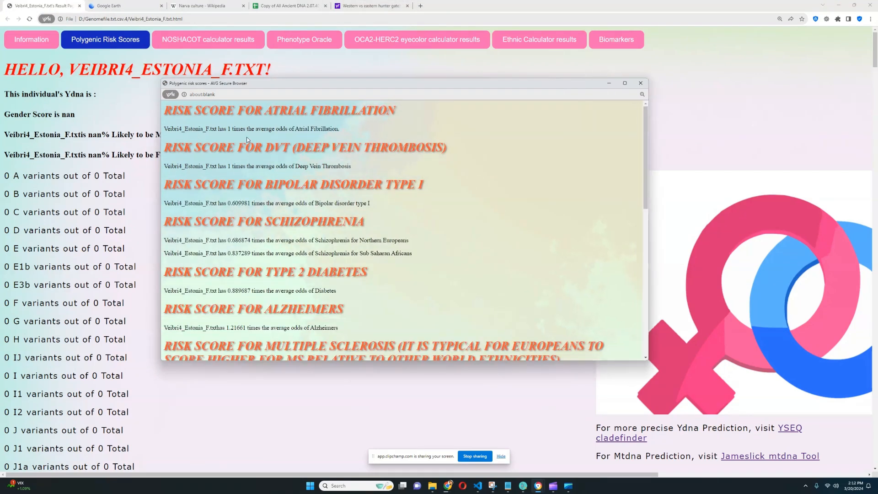
pyautogui.moveTo(215, 166); pyautogui.dragTo(351, 166)
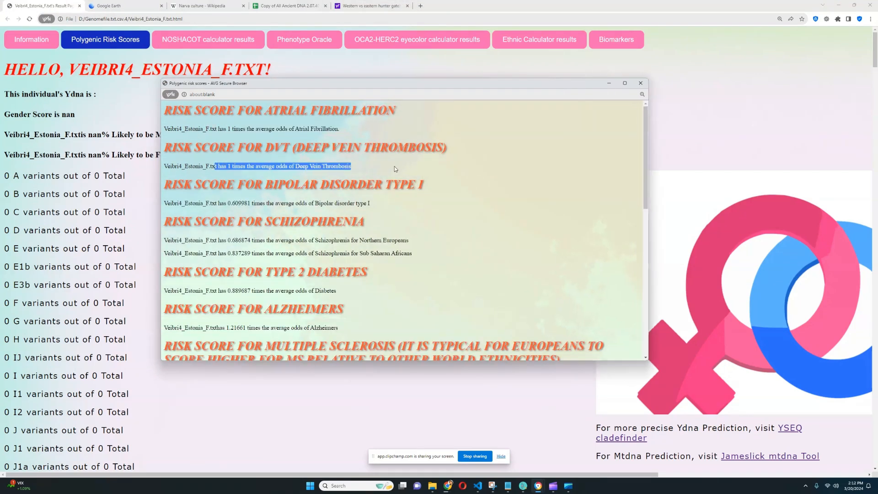
pyautogui.click(393, 168)
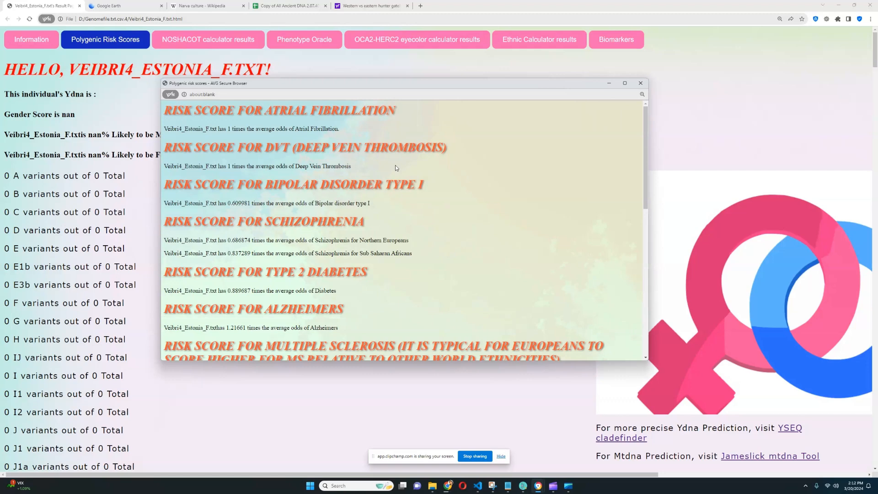
# Scroll the risk scores past Alzheimer's and multiple sclerosis into the cancers section.
pyautogui.scroll(-3)
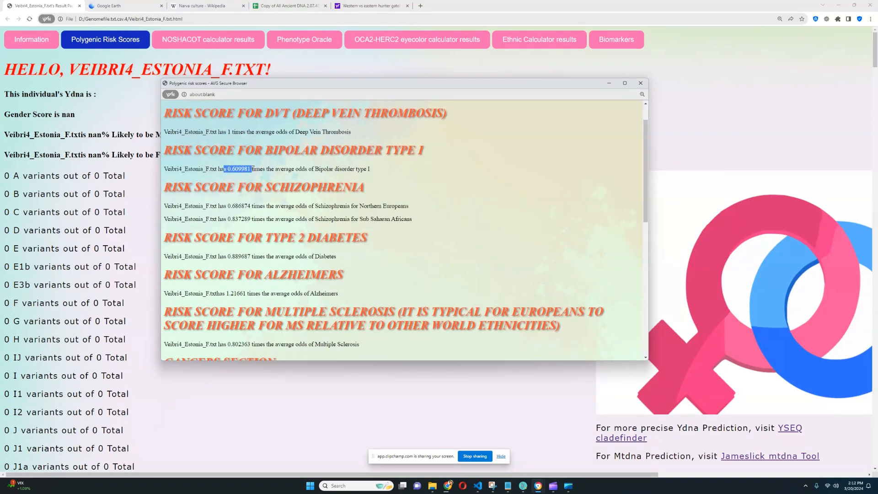
pyautogui.scroll(-3)
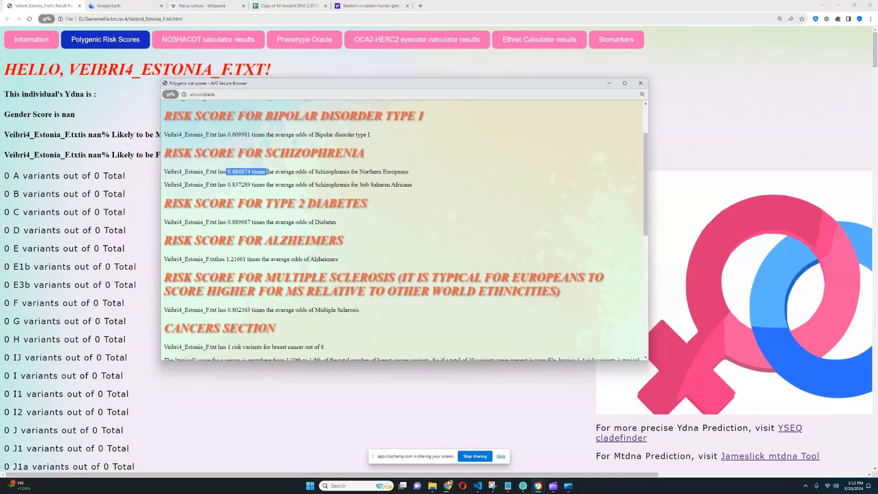
pyautogui.scroll(-3)
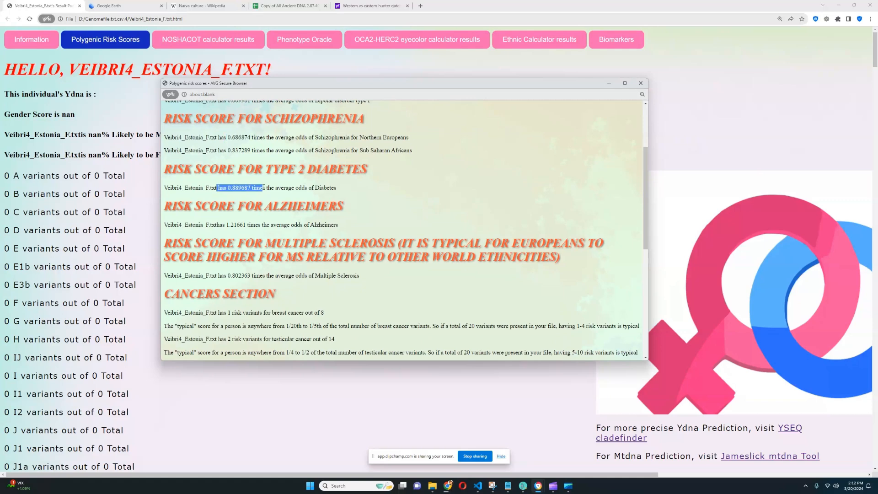
pyautogui.scroll(-3)
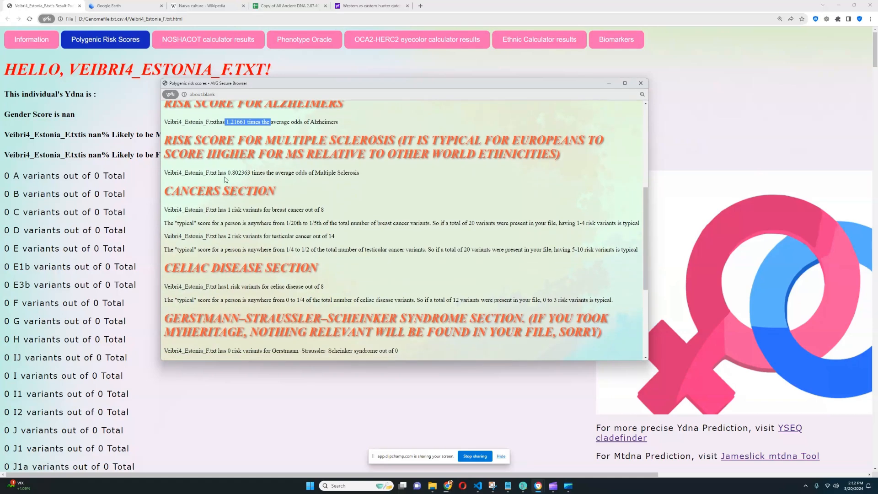
pyautogui.scroll(-3)
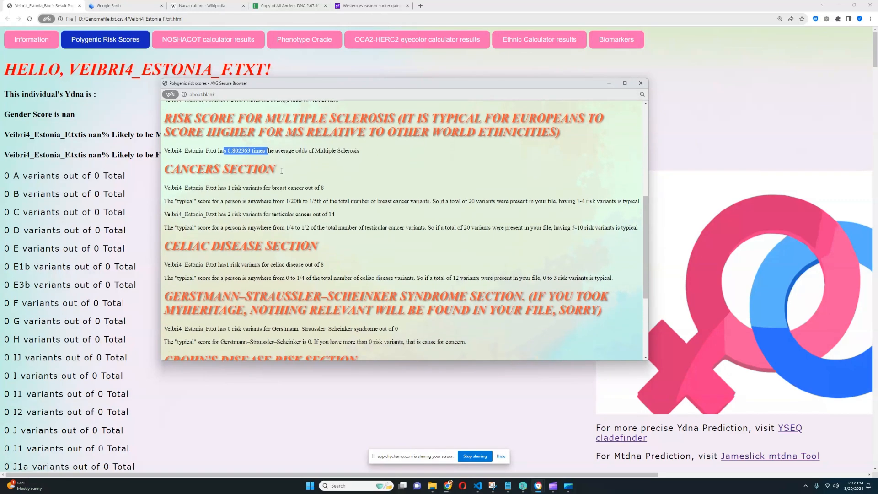
pyautogui.scroll(-3)
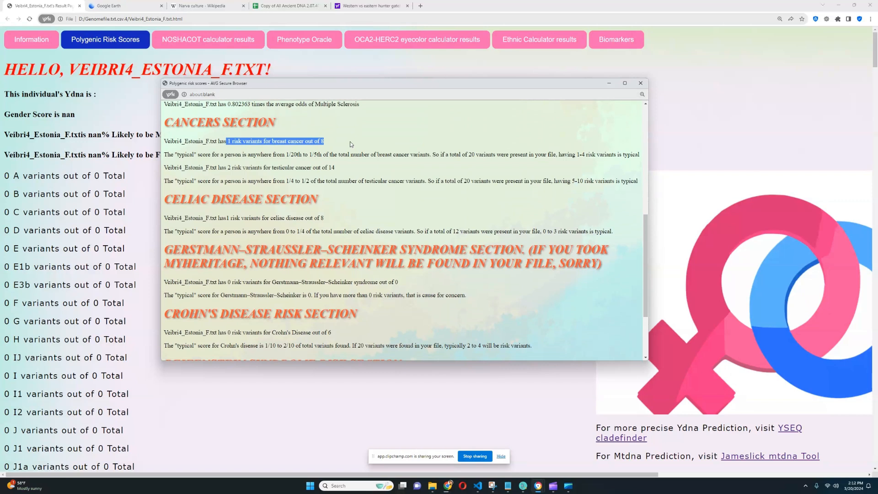
pyautogui.moveTo(364, 148)
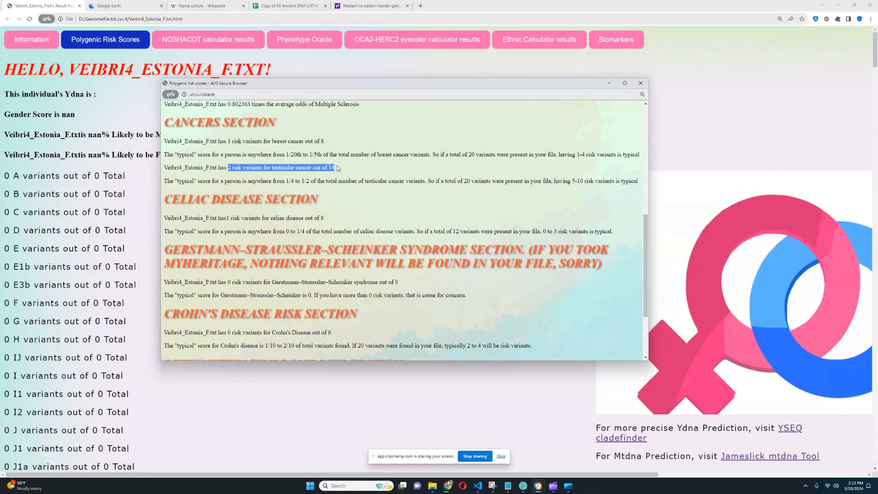
# Review the Reifenstein and Parkinson's risk scores, then bring up the vitamin and biomarker levels.
pyautogui.scroll(-3)
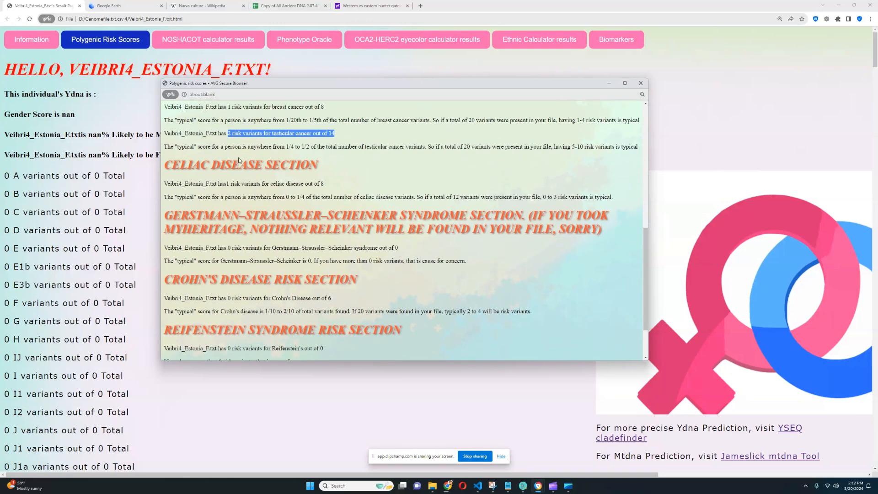
pyautogui.scroll(3)
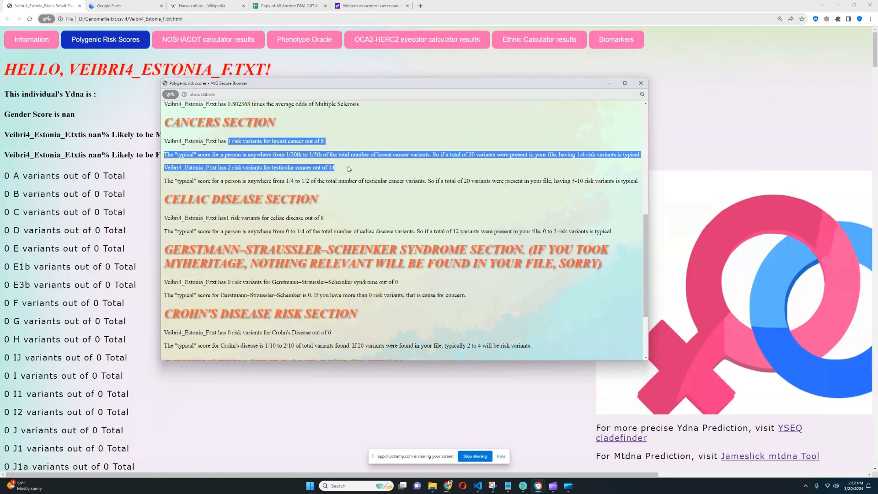
pyautogui.scroll(-3)
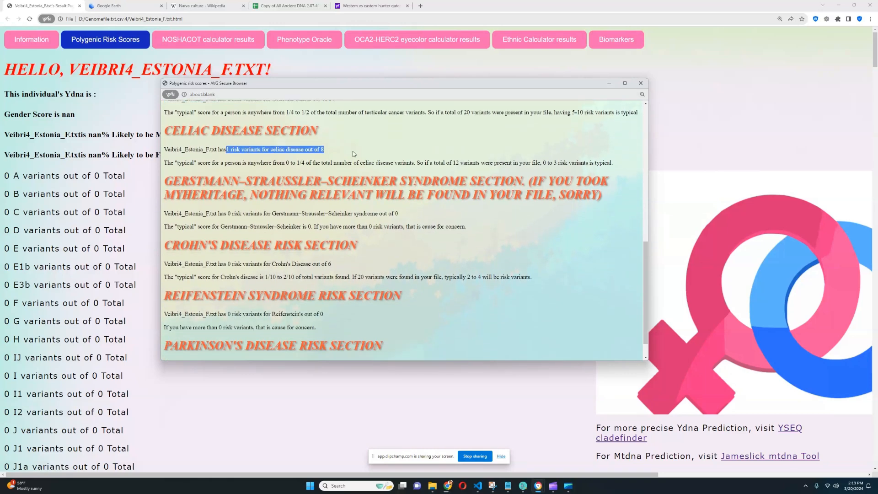
pyautogui.scroll(-3)
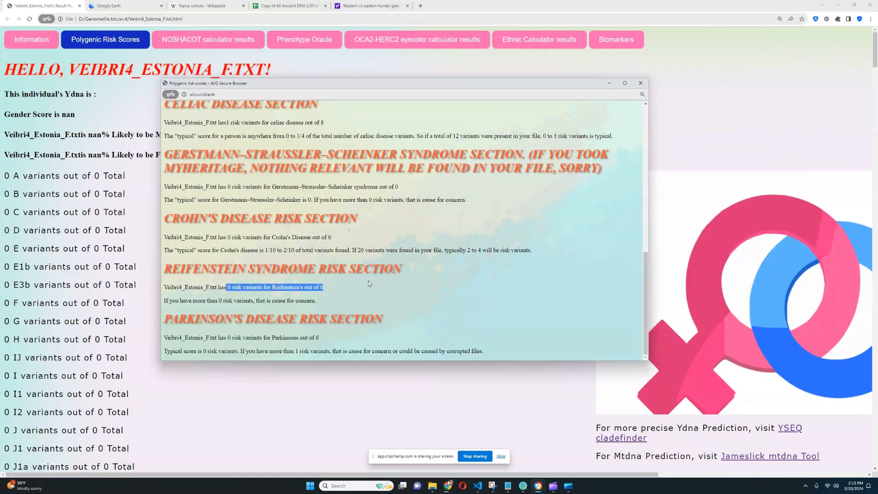
pyautogui.moveTo(359, 294)
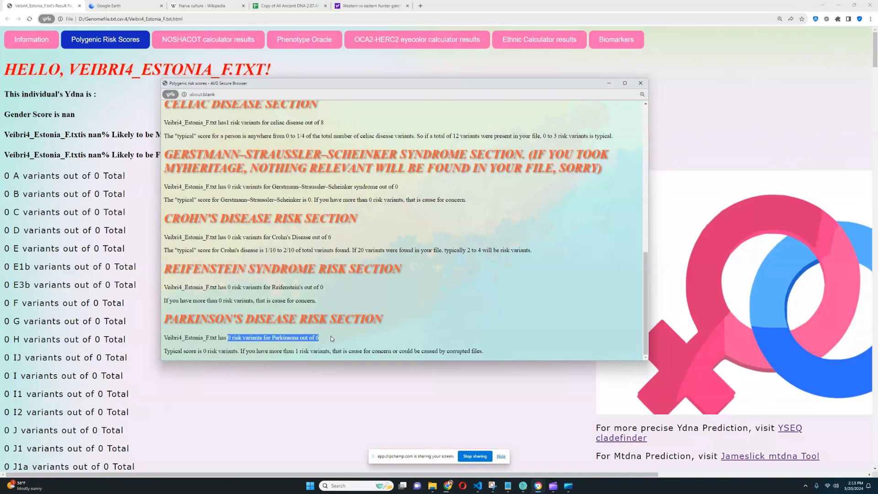
pyautogui.moveTo(368, 309)
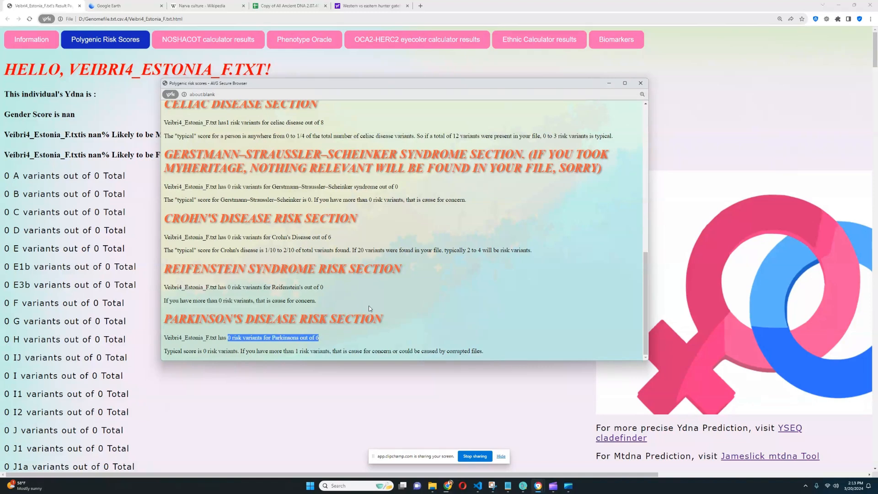
pyautogui.moveTo(402, 307)
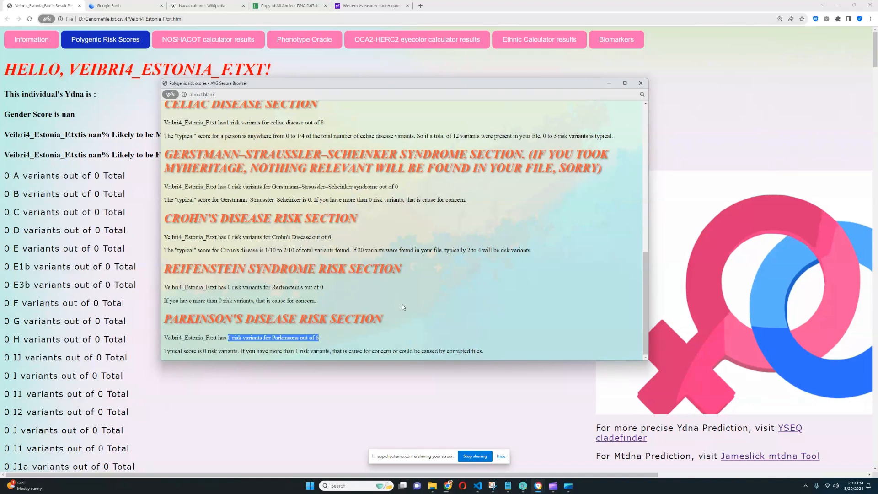
pyautogui.scroll(-3)
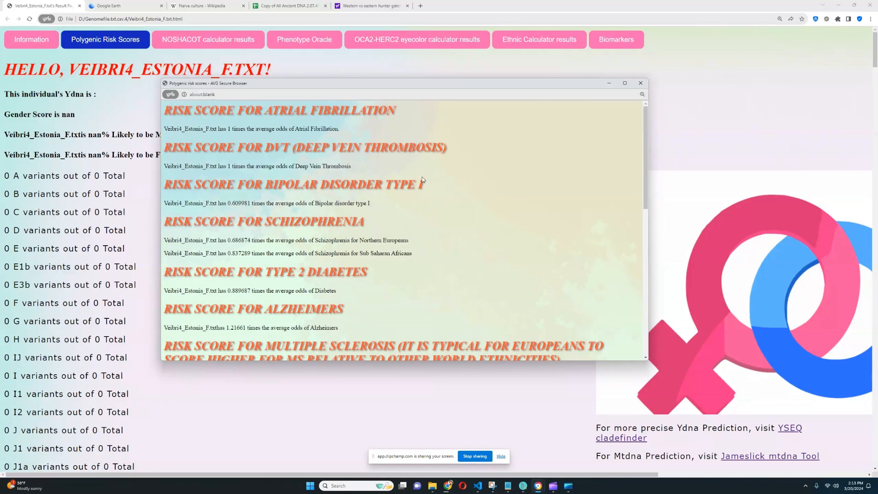
pyautogui.click(640, 83)
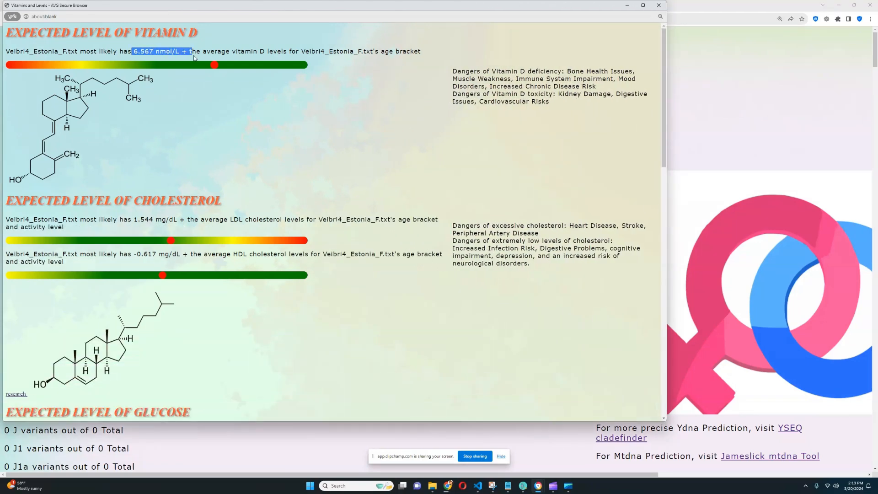
# Highlight the expected LDL and HDL cholesterol values and the glucose value.
pyautogui.scroll(-3)
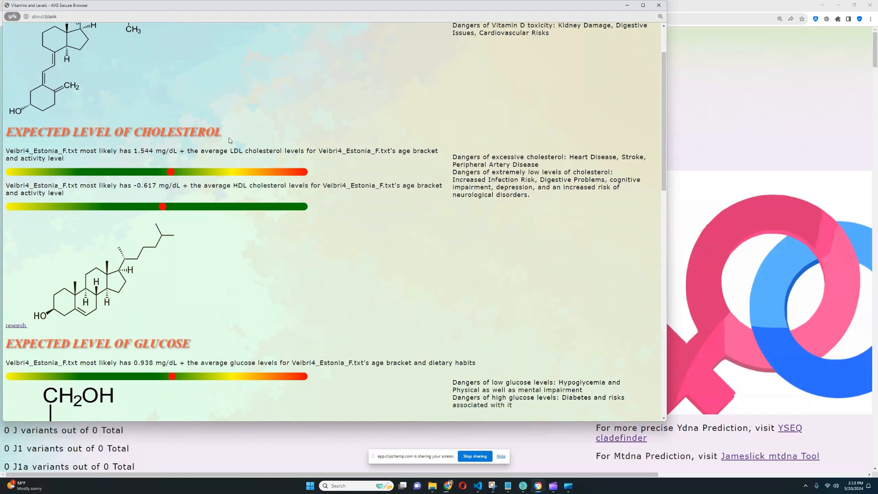
pyautogui.doubleClick(156, 150)
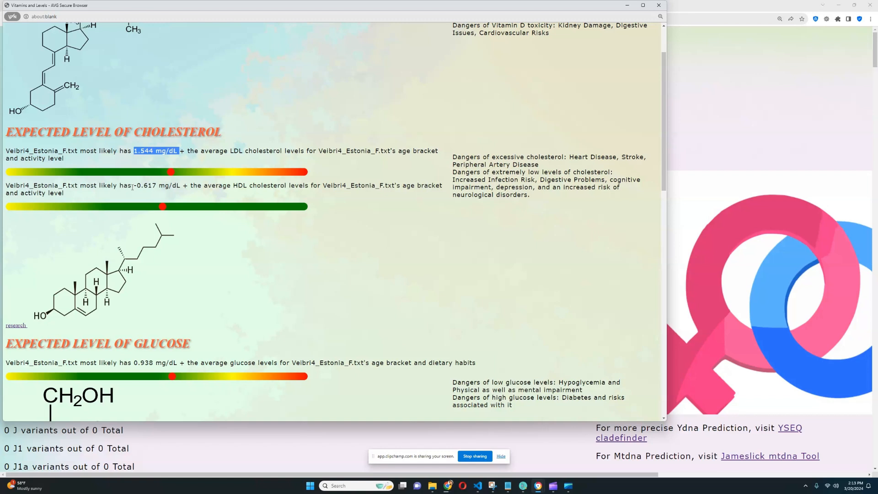
pyautogui.doubleClick(143, 185)
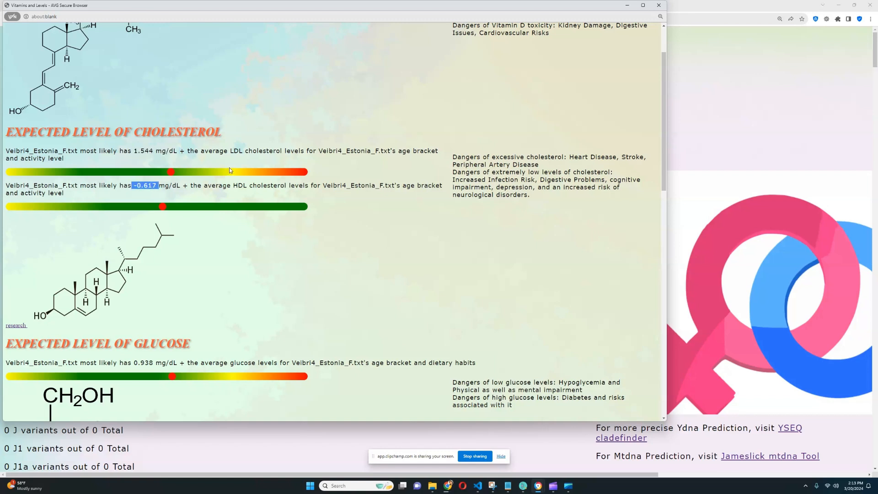
pyautogui.scroll(-3)
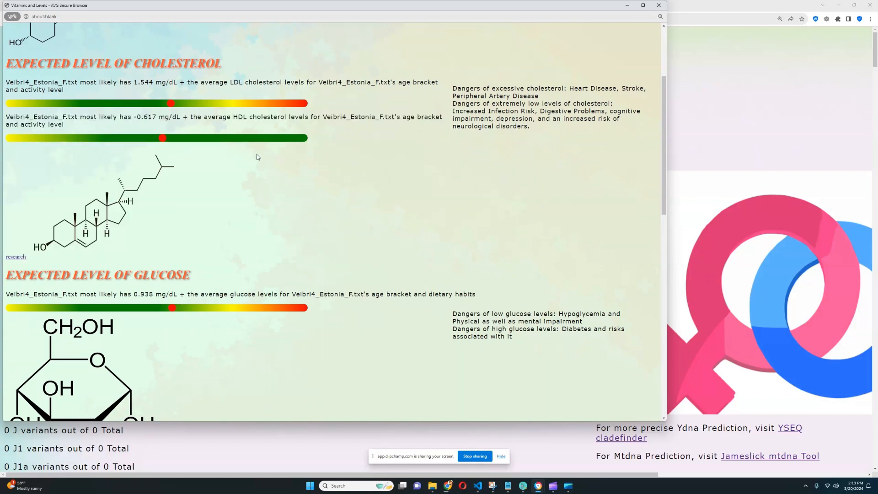
pyautogui.scroll(-3)
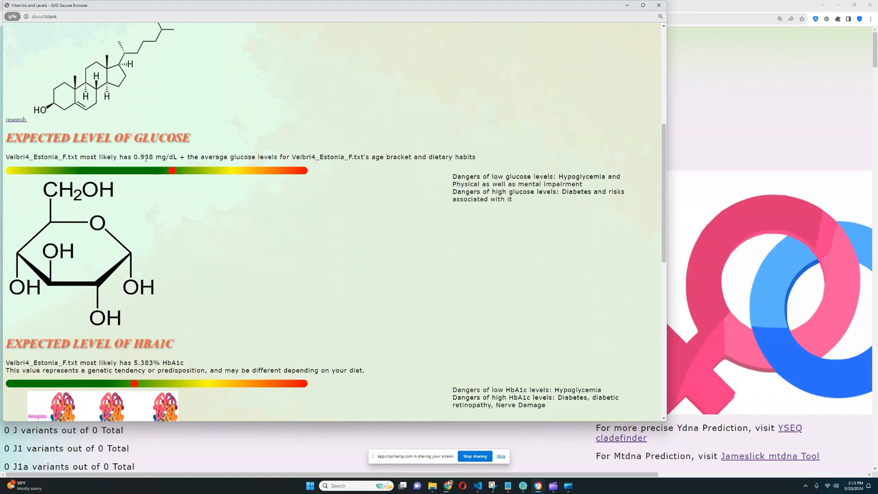
pyautogui.doubleClick(155, 156)
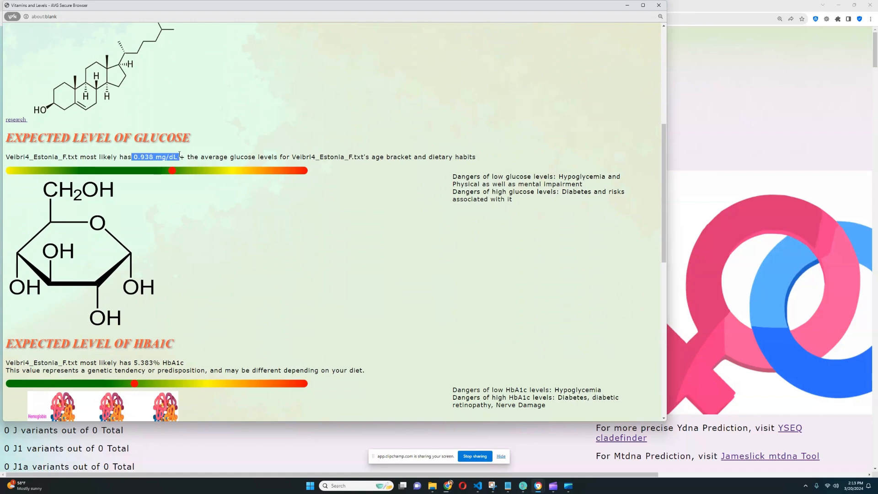
# Scroll through the HbA1c, blood pressure and iron estimates, then close the biomarker window.
pyautogui.scroll(-3)
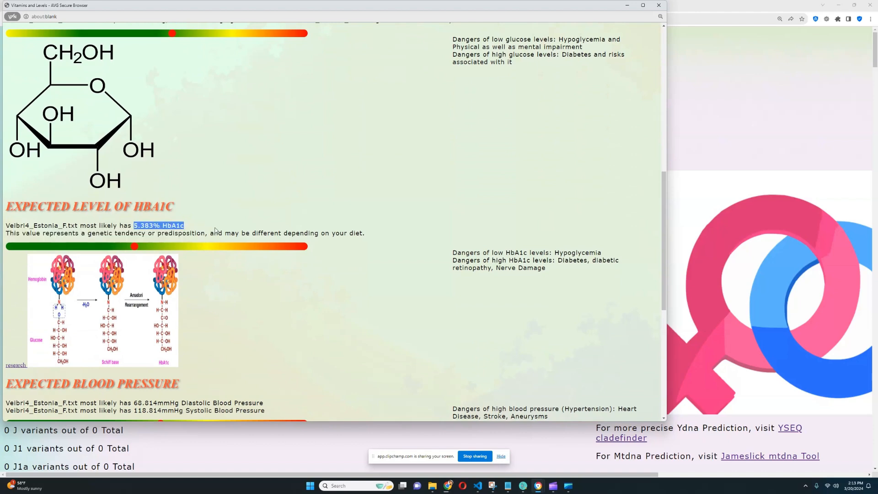
pyautogui.scroll(-3)
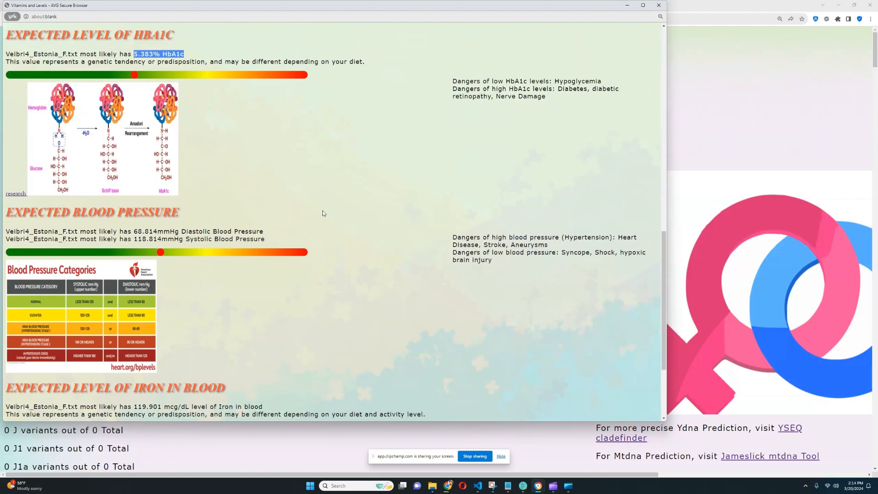
pyautogui.scroll(-3)
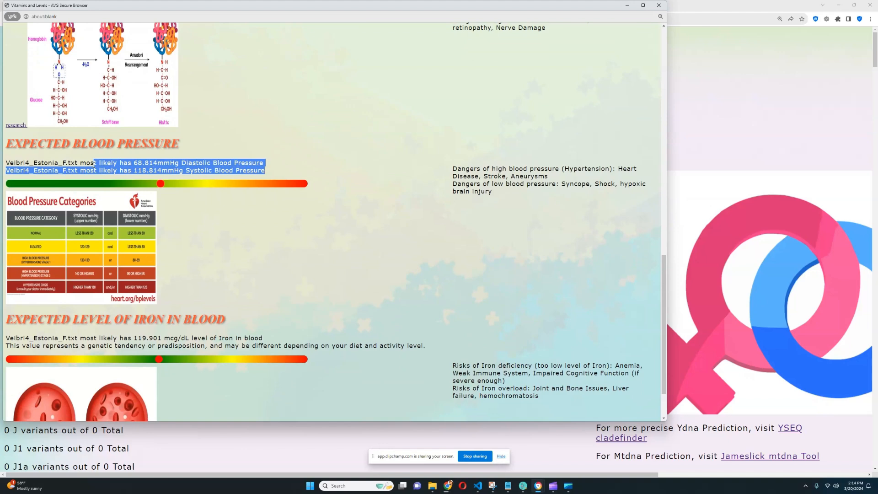
pyautogui.scroll(-3)
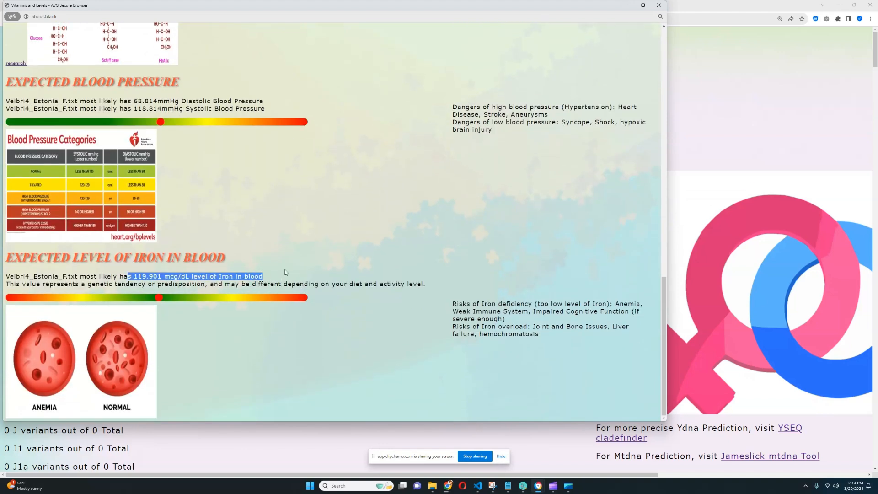
pyautogui.click(303, 281)
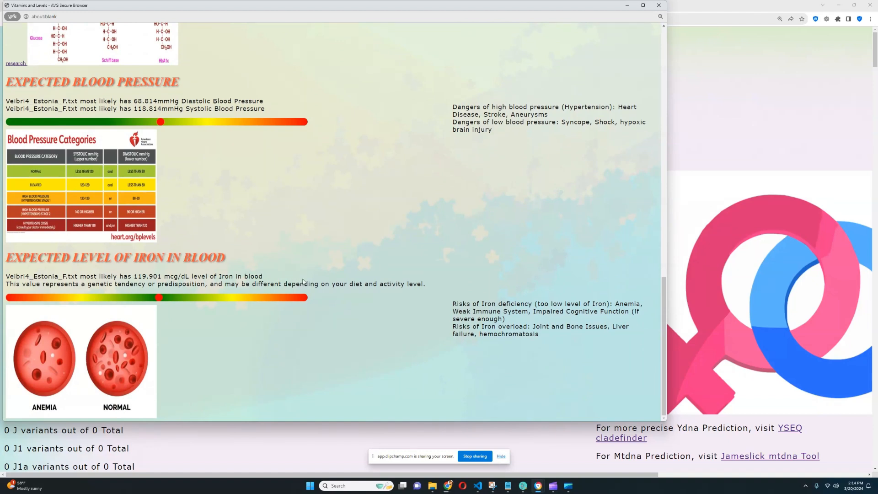
pyautogui.moveTo(328, 302)
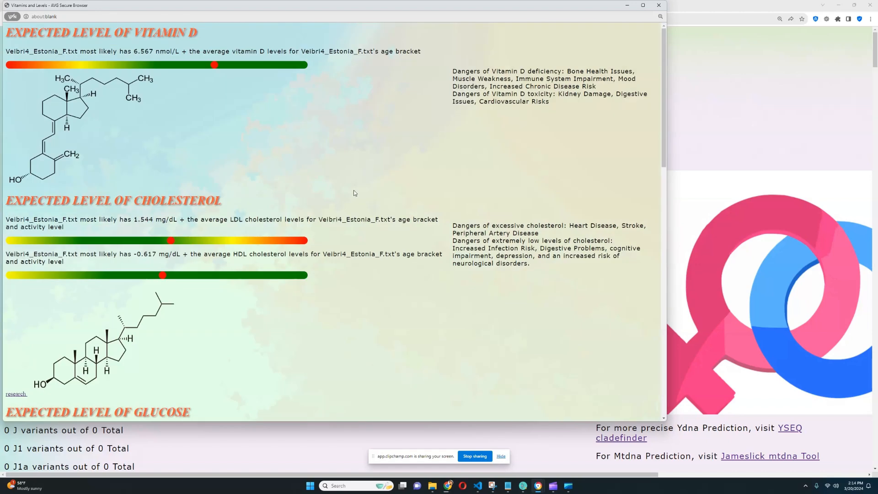
pyautogui.moveTo(659, 5)
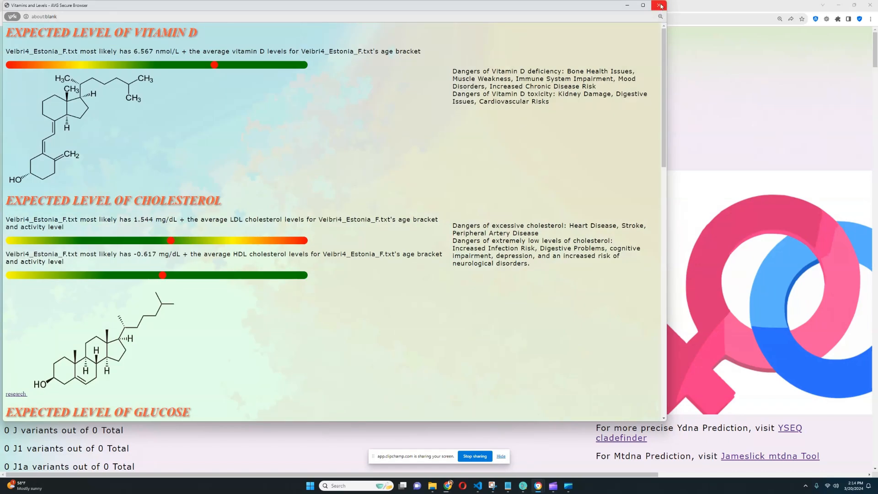
pyautogui.click(659, 5)
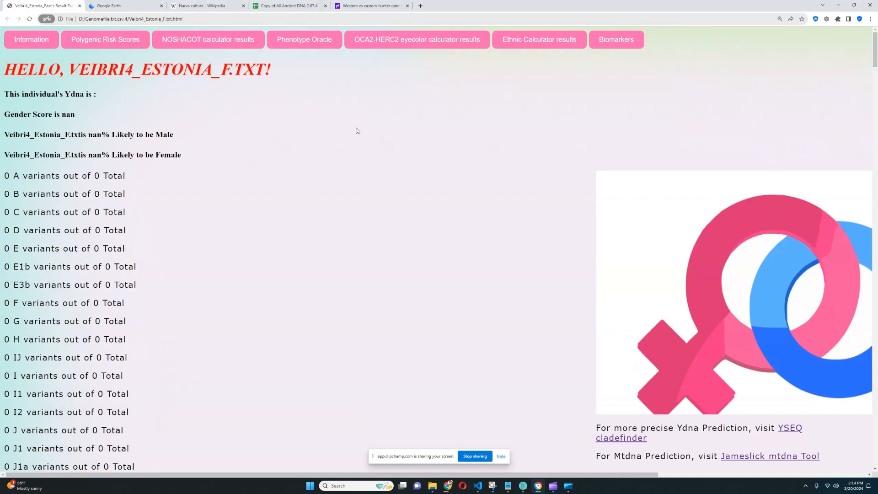
pyautogui.moveTo(374, 64)
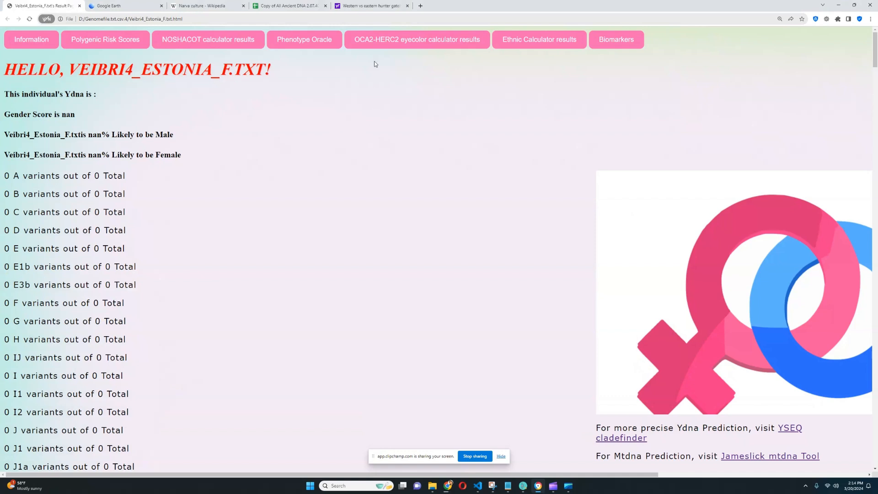
# Show Veibri4's OCA2-HERC2 eye color estimate, led by hazel at 37.41%.
pyautogui.click(417, 39)
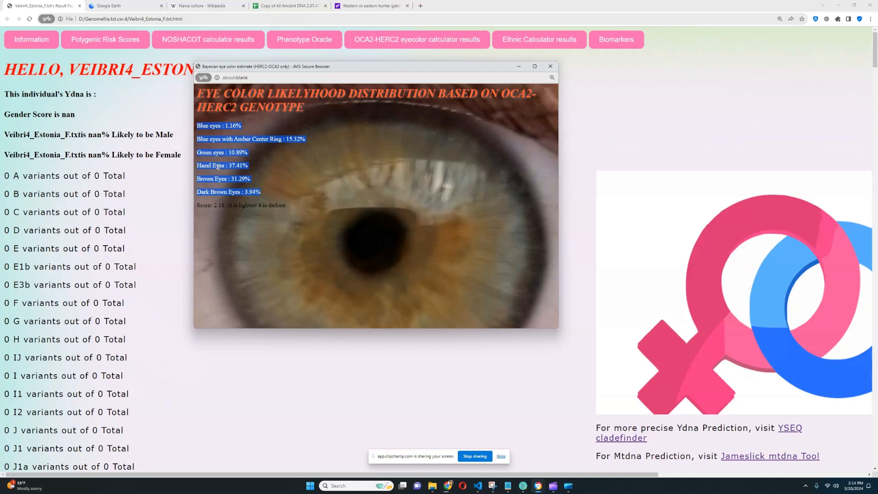
pyautogui.moveTo(284, 177)
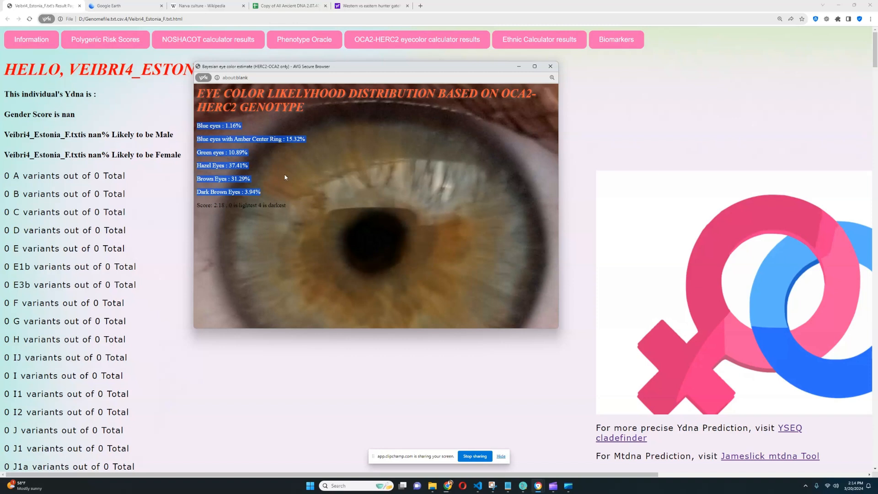
pyautogui.moveTo(559, 75)
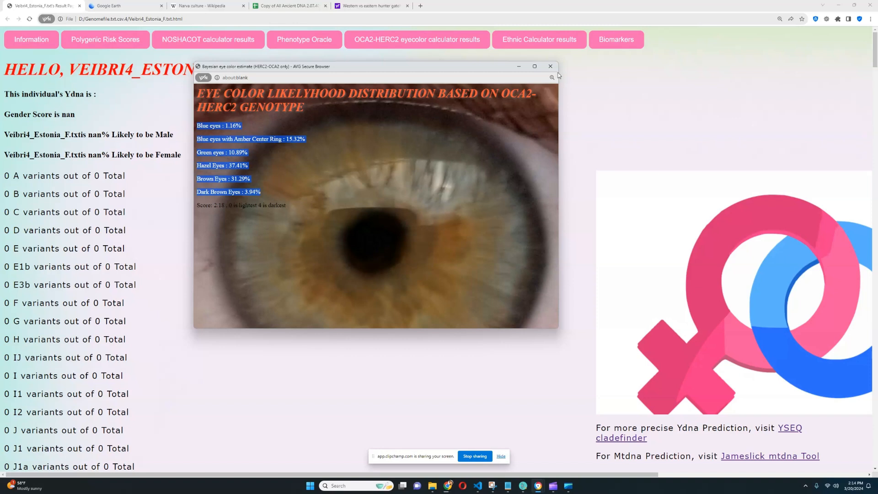
# Deselect the hazel and brown eye colour percentages and close the estimate window.
pyautogui.click(549, 65)
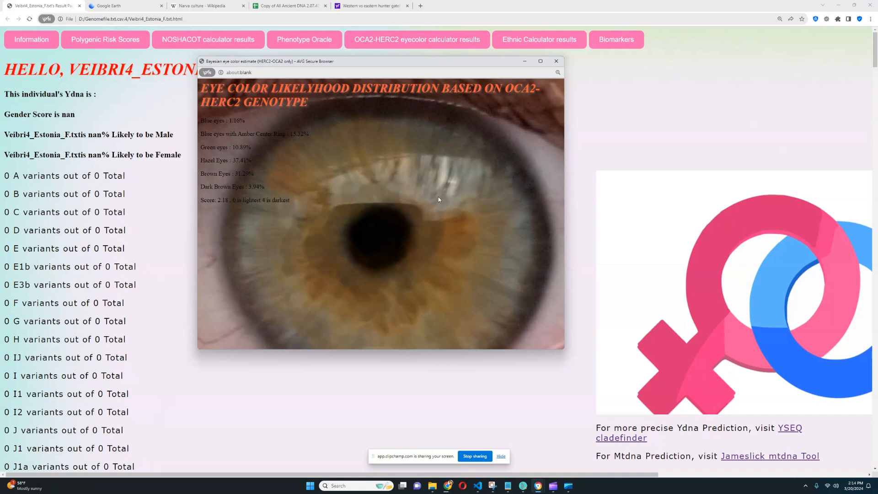
pyautogui.moveTo(420, 198)
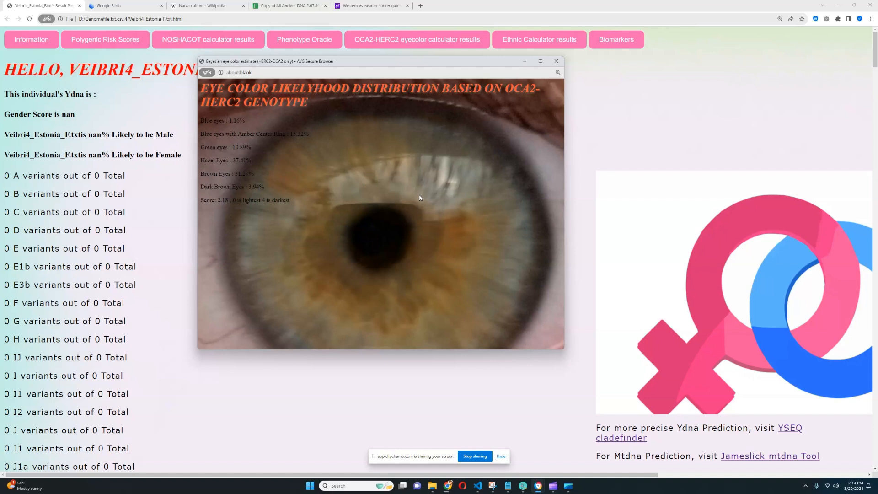
pyautogui.moveTo(541, 113)
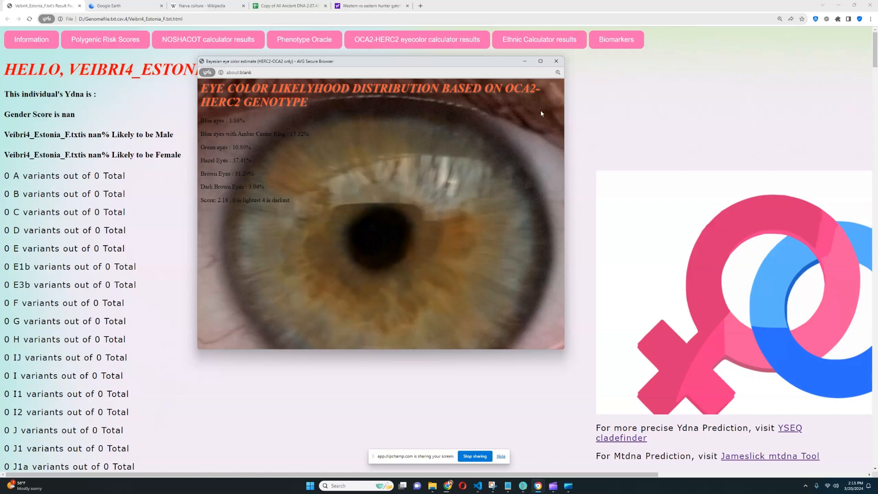
pyautogui.moveTo(562, 56)
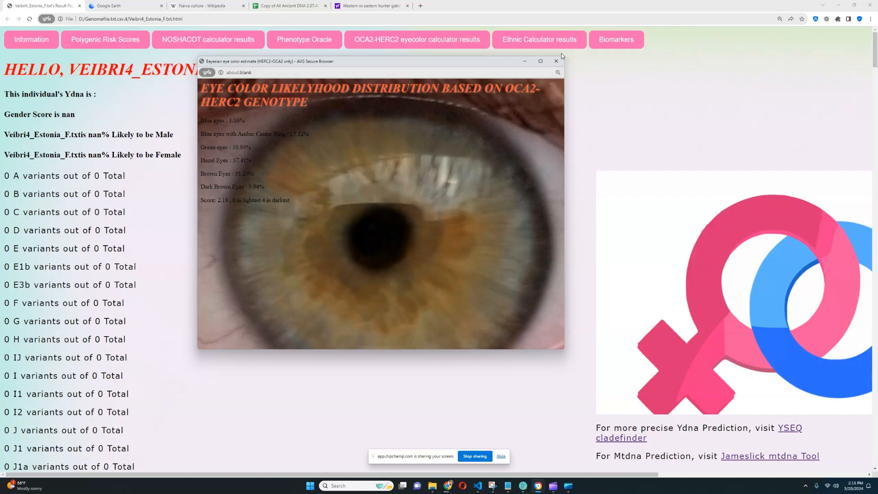
pyautogui.click(556, 60)
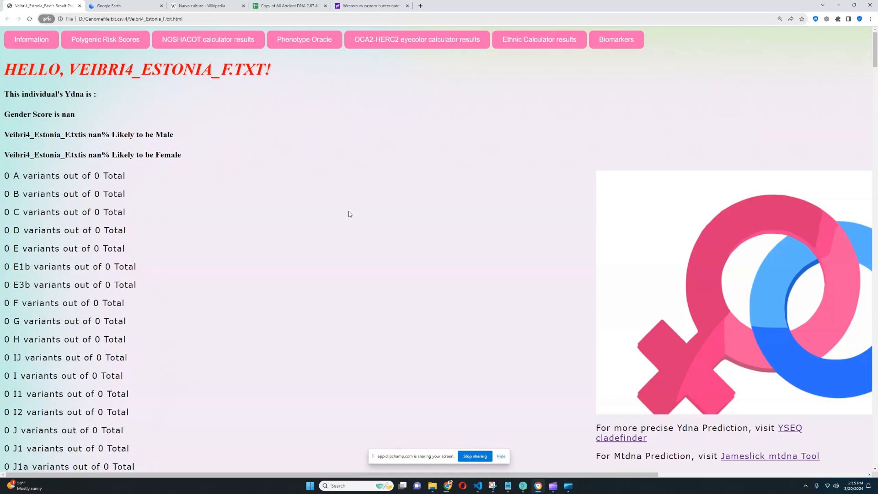